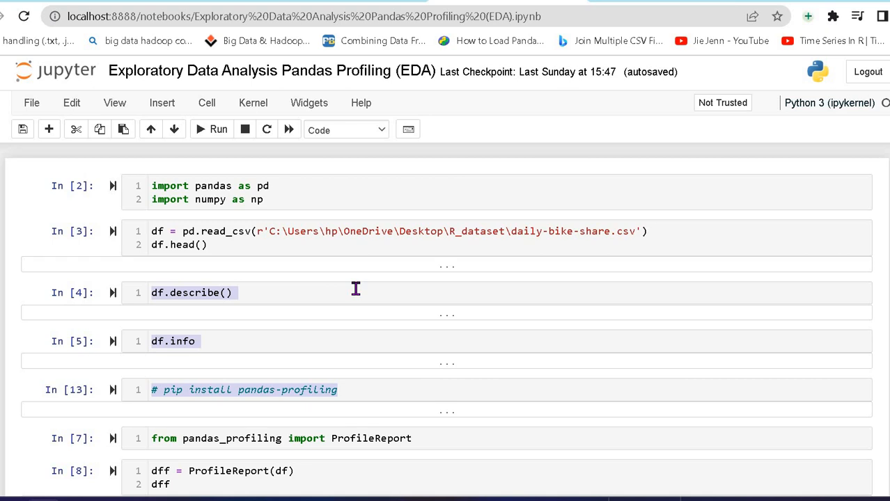
mouse_move(360, 290)
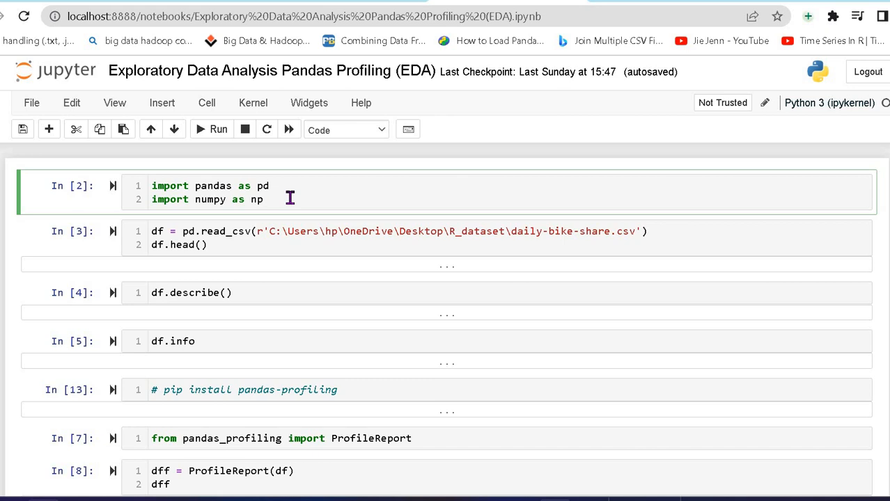
mouse_move(225, 271)
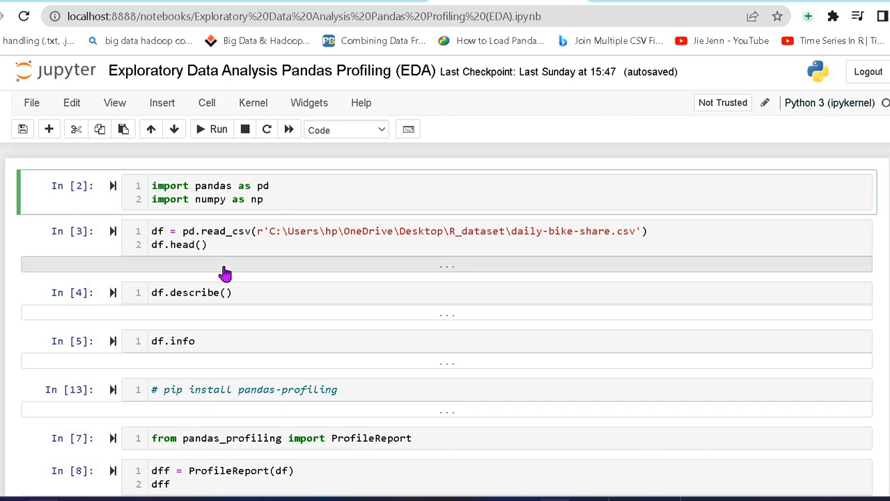
mouse_move(386, 239)
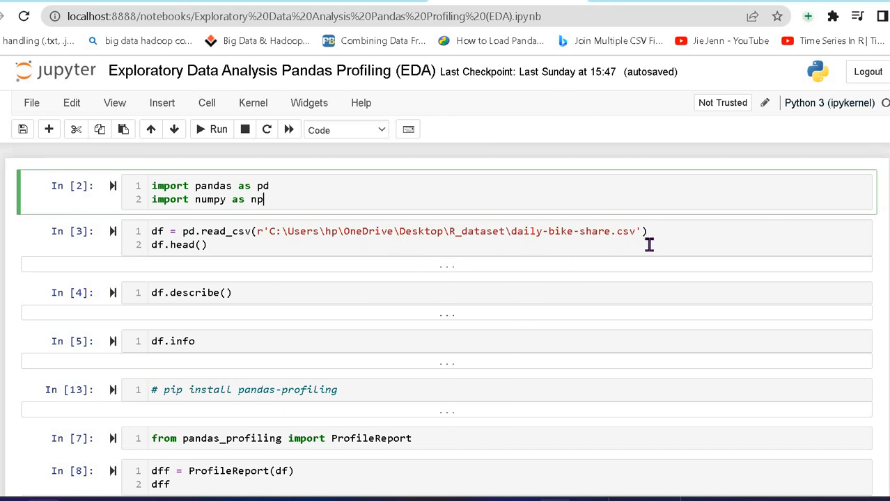
mouse_move(427, 196)
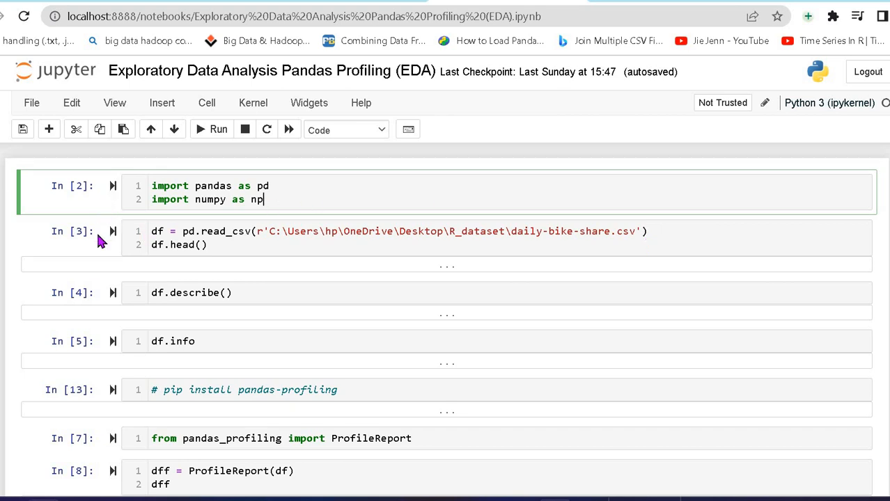
- Run the pandas/numpy import cell, then read the bike-share CSV and show df.head()
left_click(218, 129)
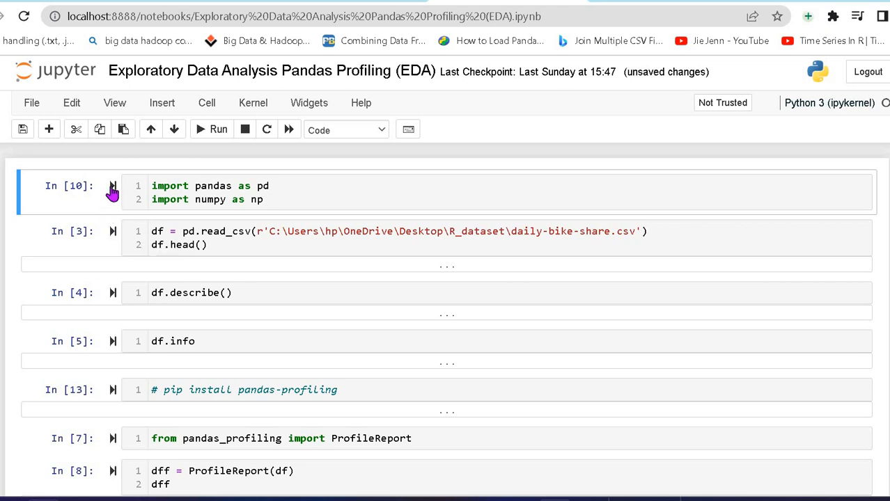
left_click(112, 186)
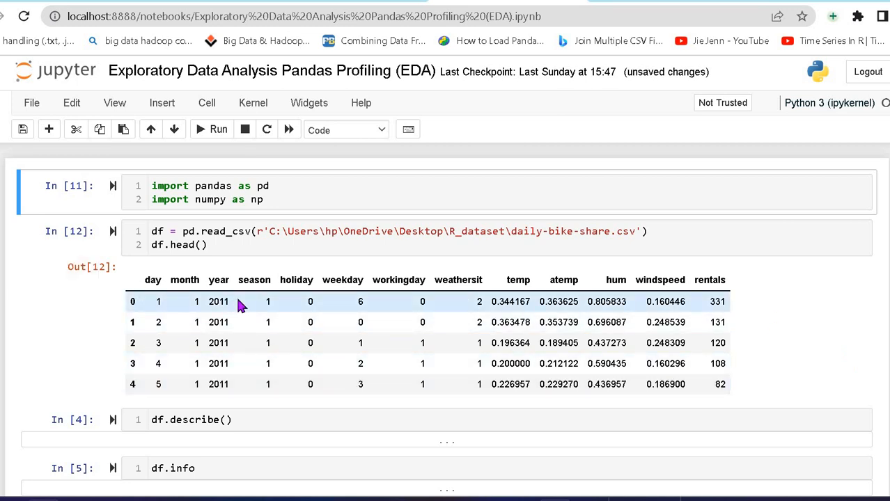
mouse_move(729, 301)
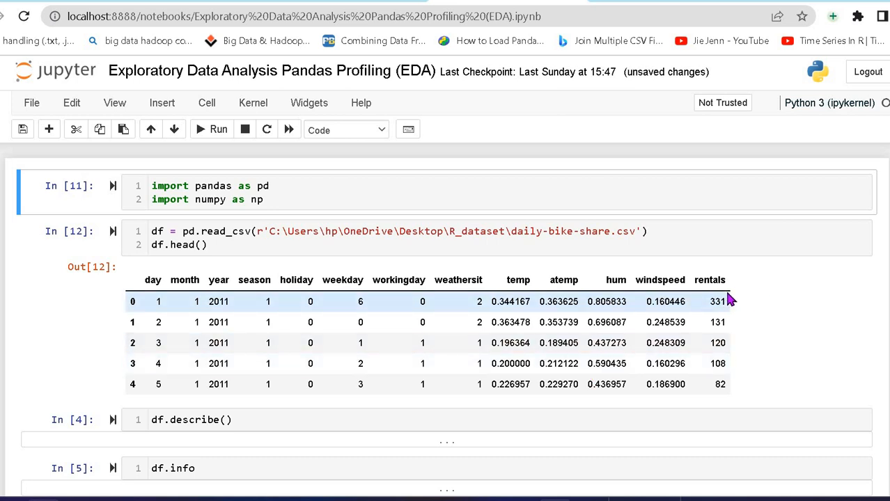
mouse_move(87, 286)
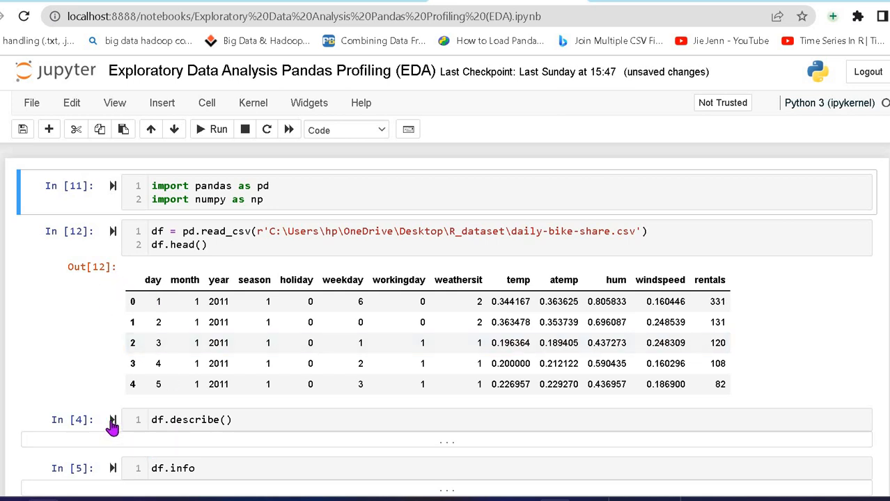
mouse_move(113, 425)
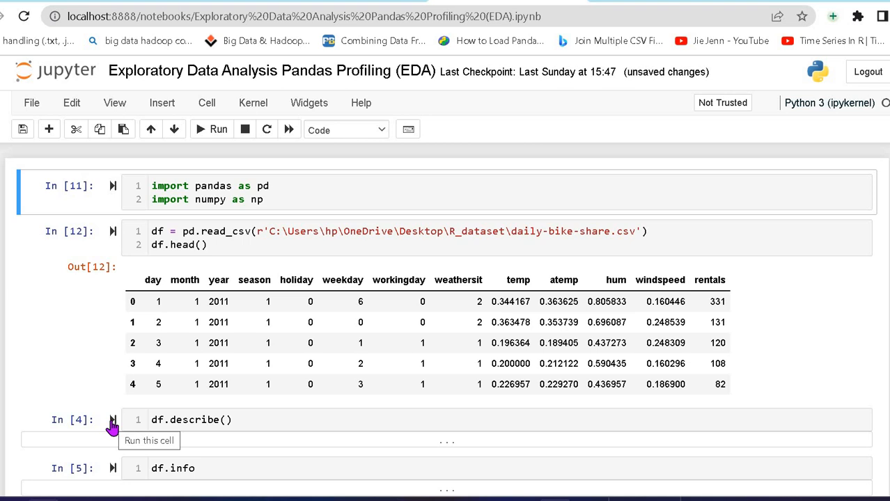
- Run df.describe() and scroll through count, mean, std, quartiles and max per column
left_click(113, 420)
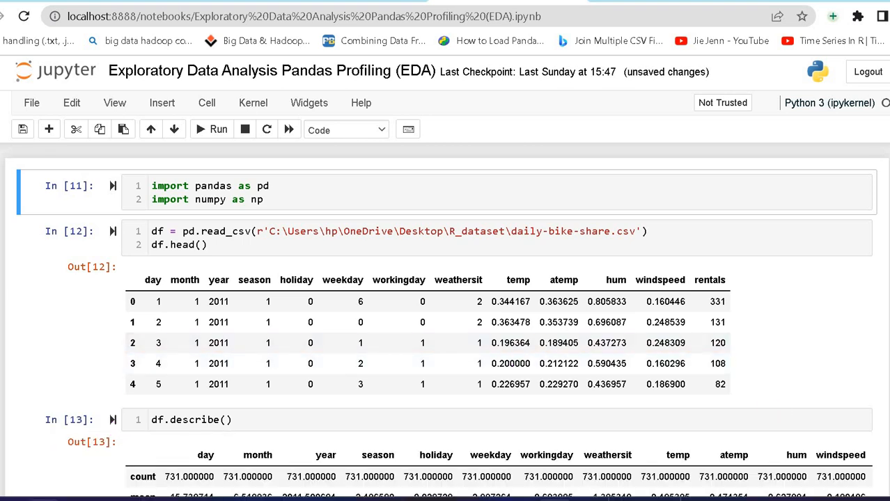
scroll("down", 3)
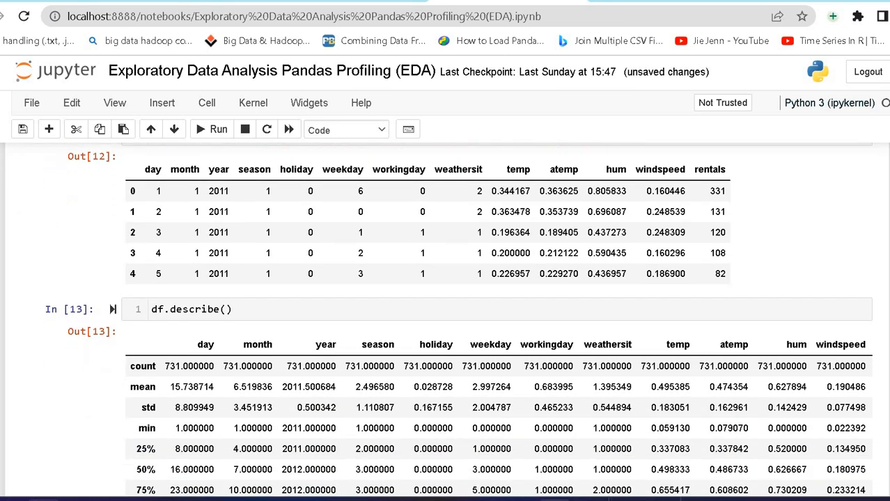
scroll("down", 3)
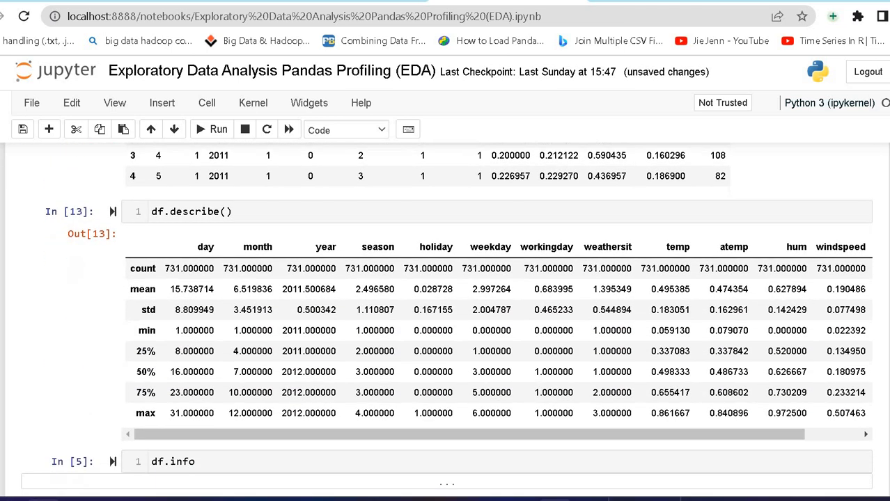
scroll("down", 3)
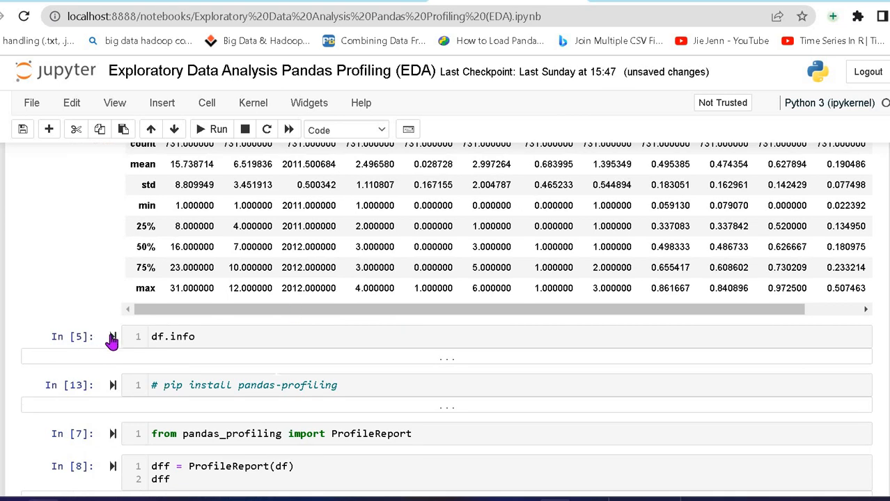
mouse_move(112, 336)
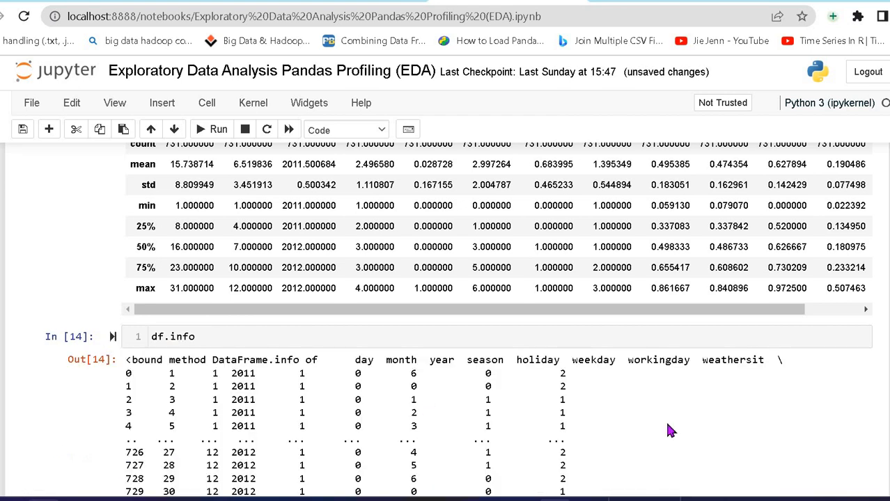
- Scroll through the df.info output reporting 731 rows by 13 columns
scroll("down", 3)
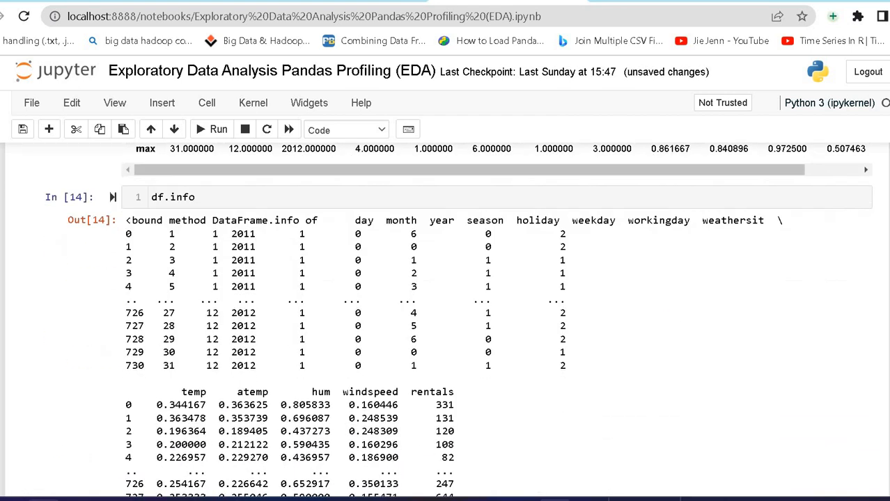
scroll("down", 3)
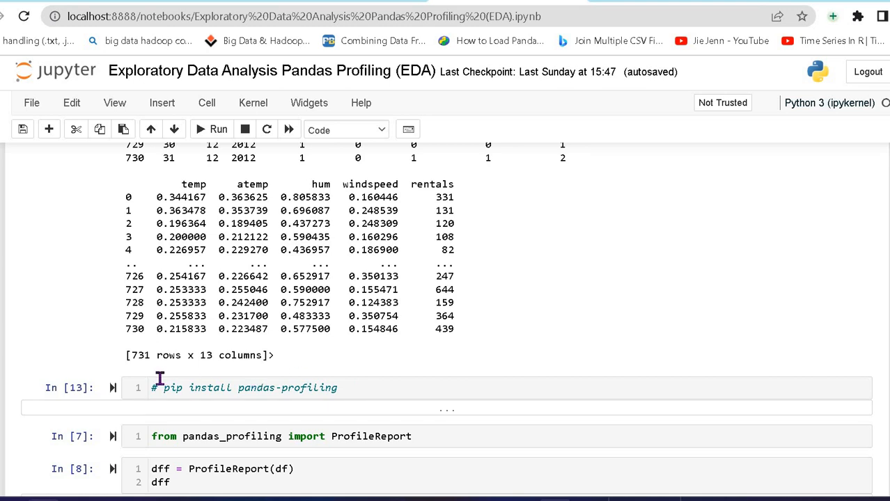
mouse_move(431, 388)
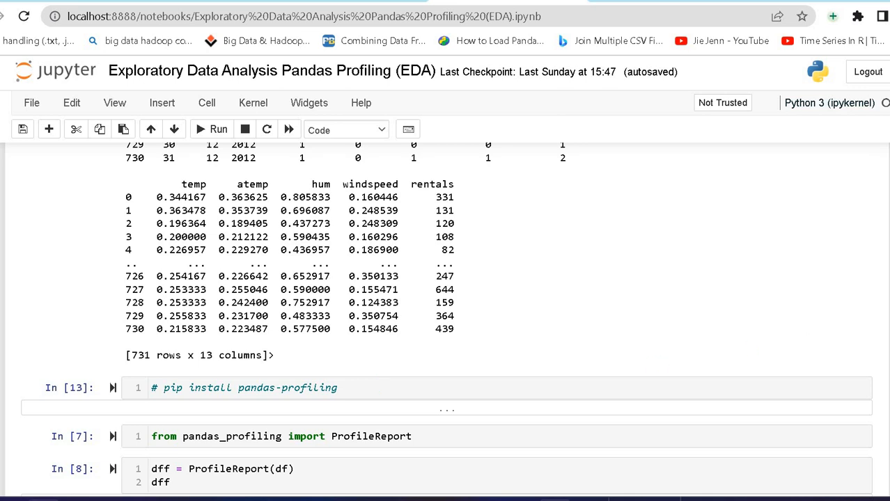
- Run the 'from pandas_profiling import ProfileReport' cell and scroll through its output
scroll("down", 3)
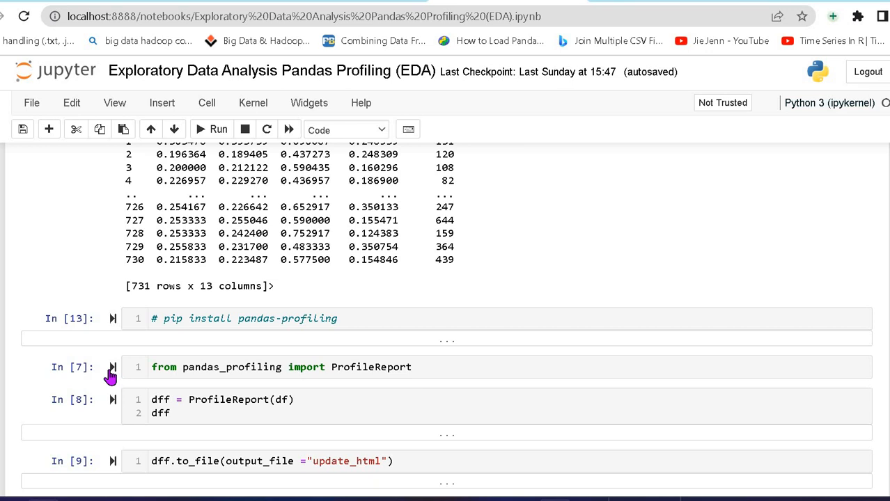
left_click(112, 367)
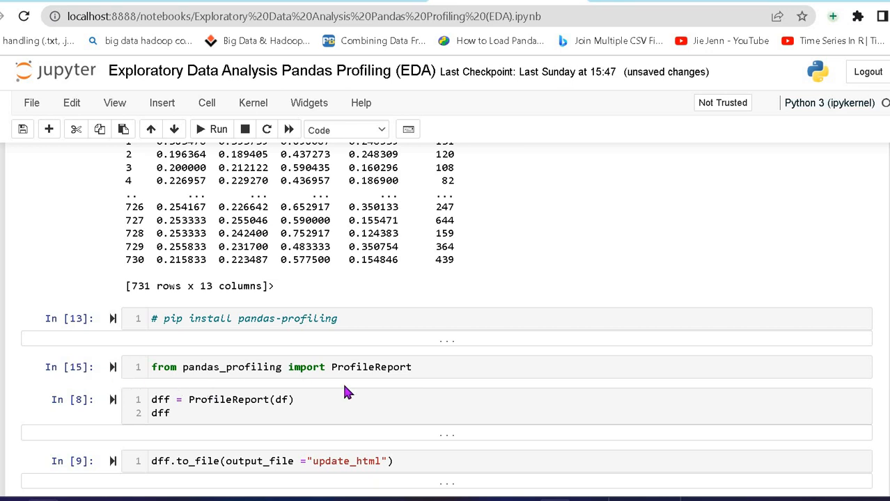
mouse_move(391, 386)
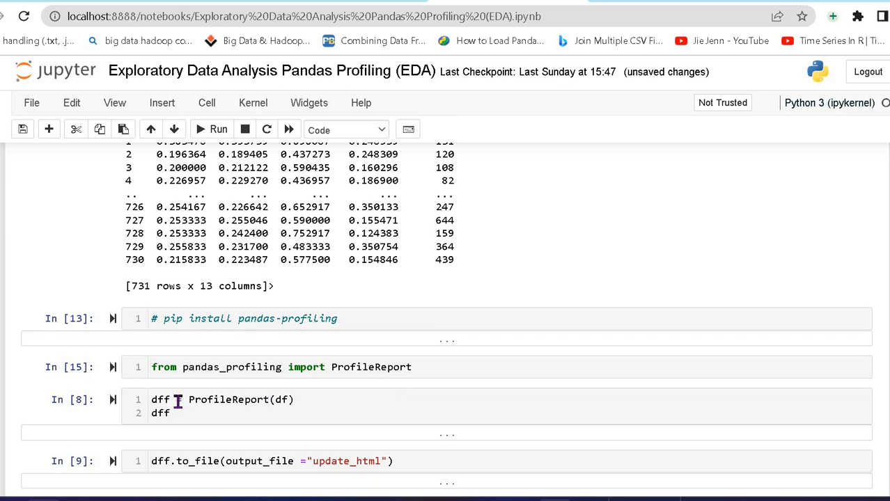
mouse_move(641, 402)
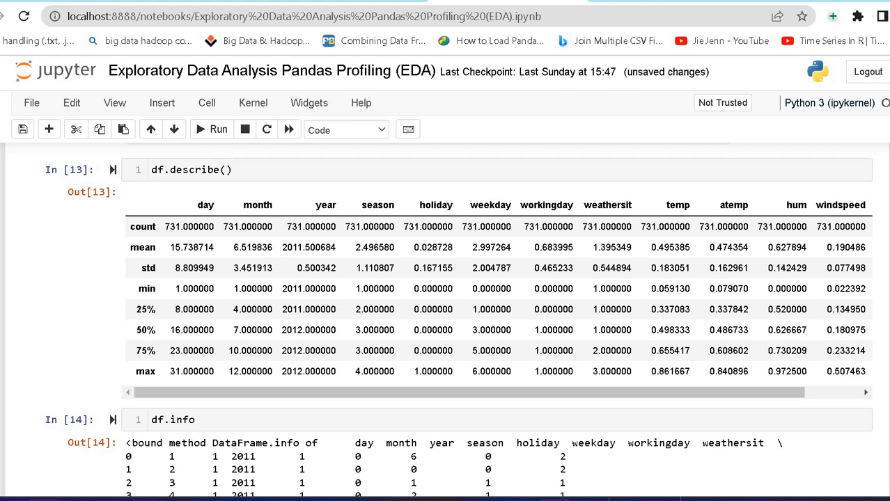
scroll("down", 3)
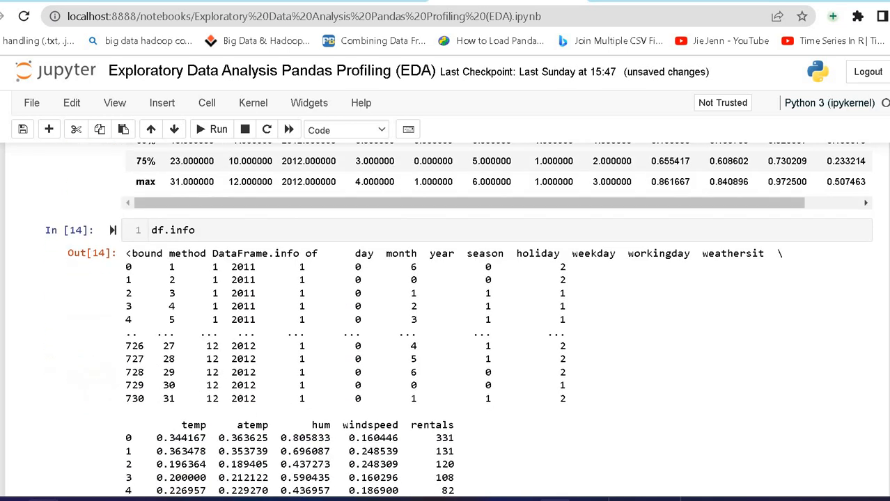
scroll("down", 3)
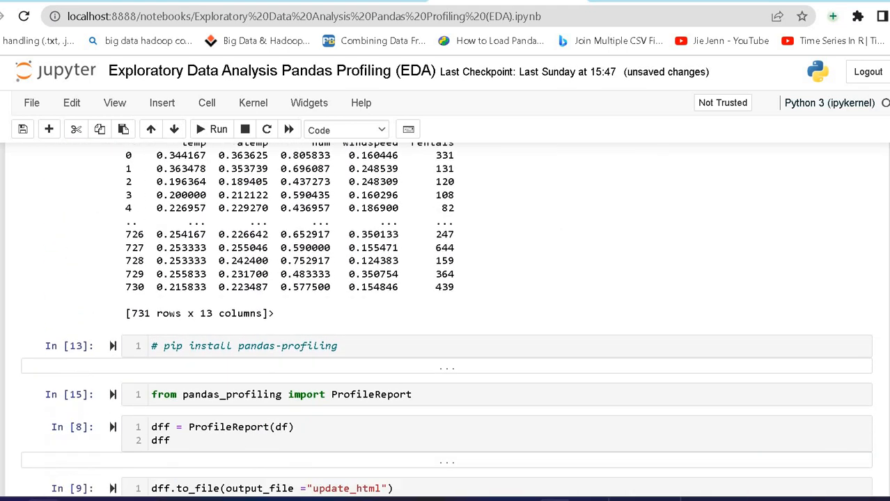
scroll("down", 3)
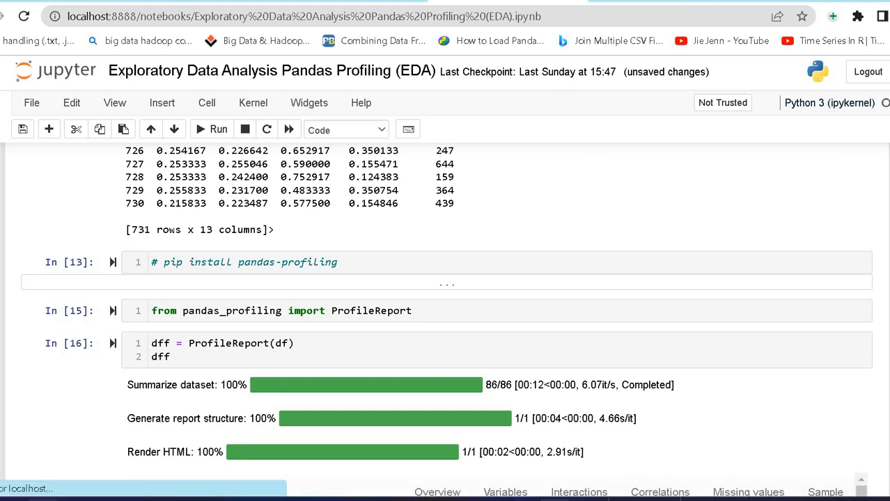
- Scroll to the report Overview showing dataset statistics, variable types and 11 alerts
scroll("down", 3)
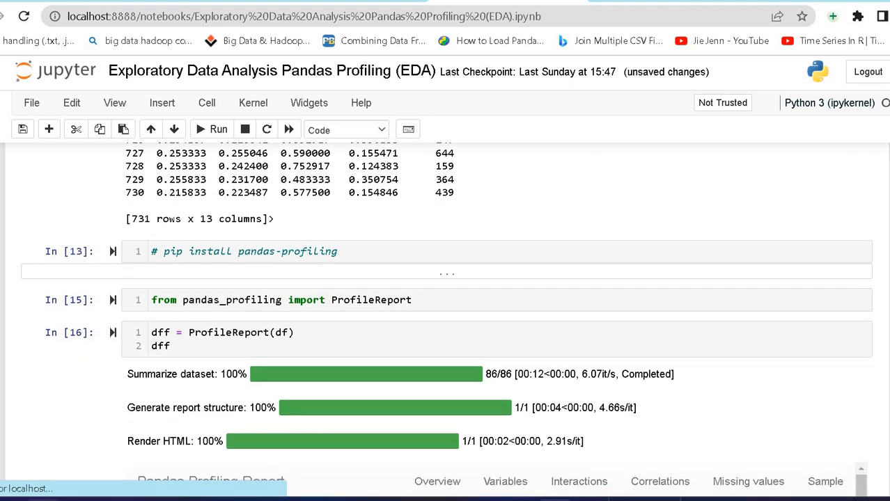
scroll("down", 3)
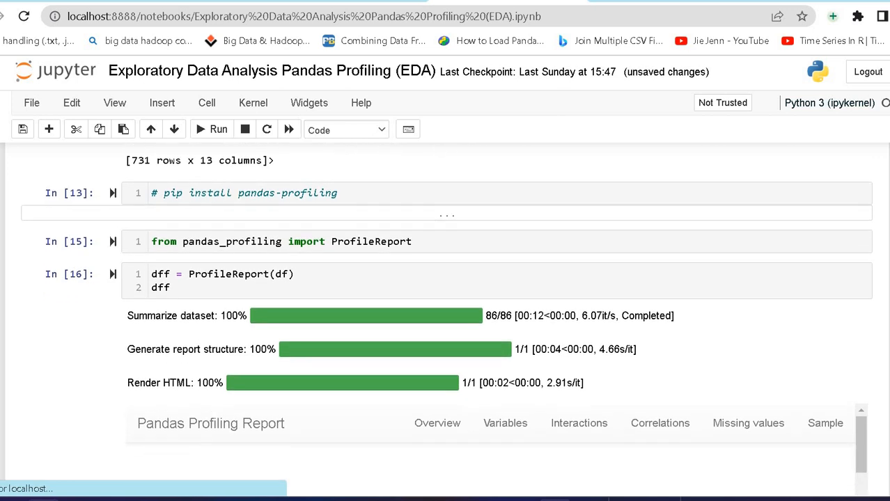
scroll("down", 3)
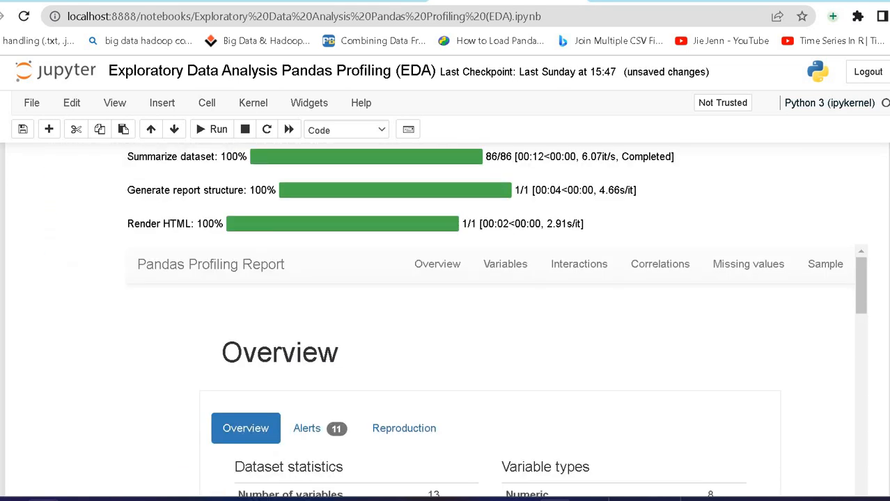
scroll("down", 3)
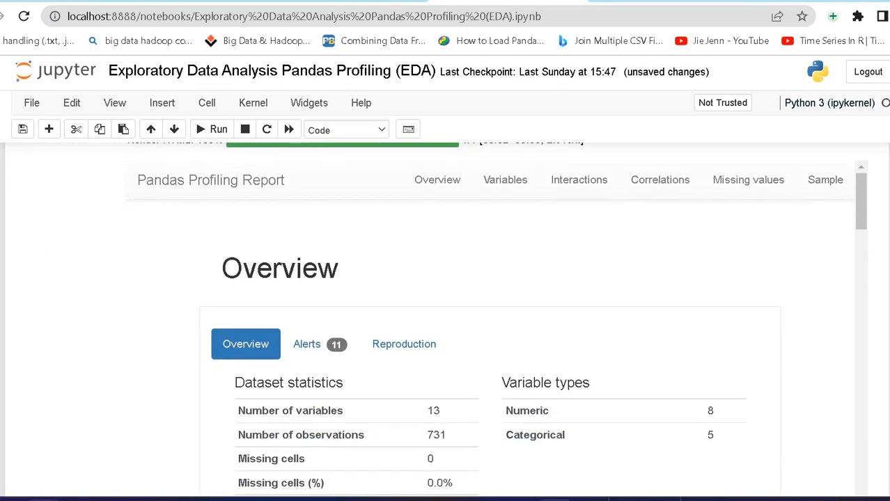
scroll("down", 3)
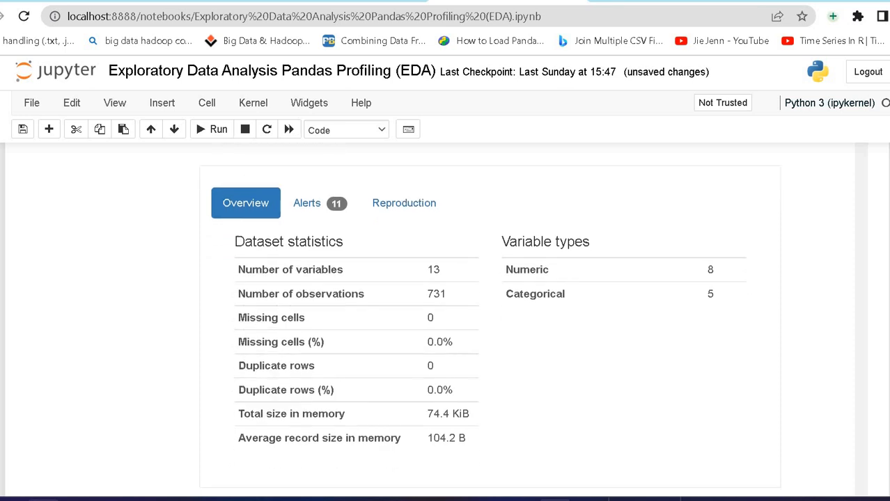
scroll("down", 3)
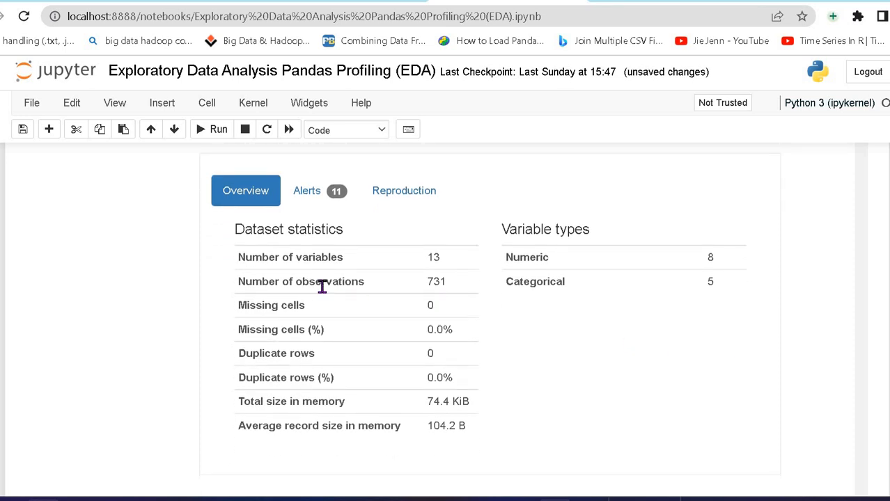
mouse_move(458, 298)
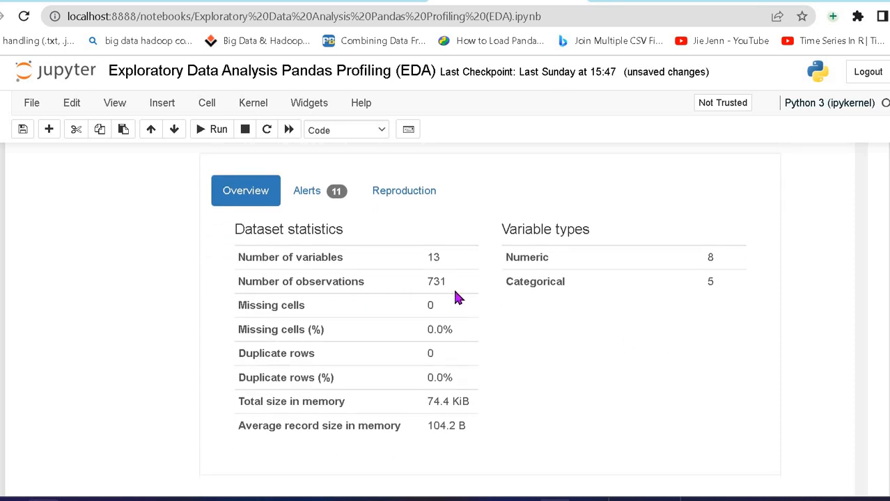
mouse_move(399, 322)
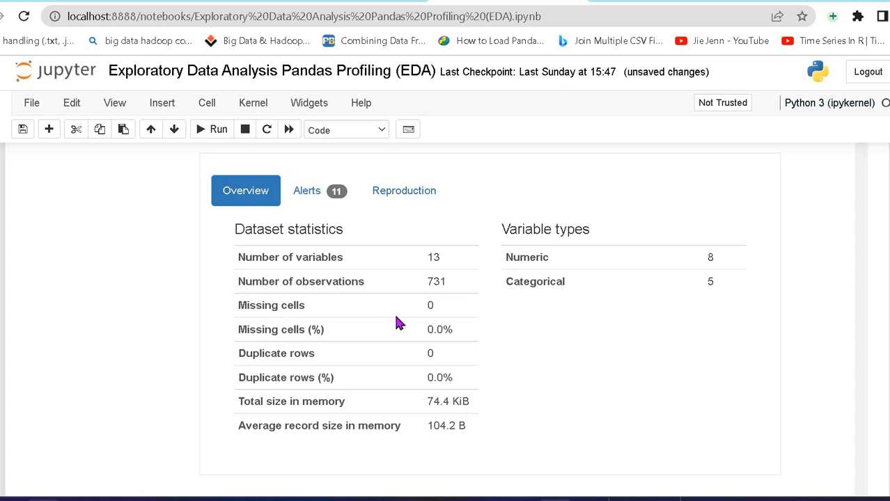
mouse_move(479, 331)
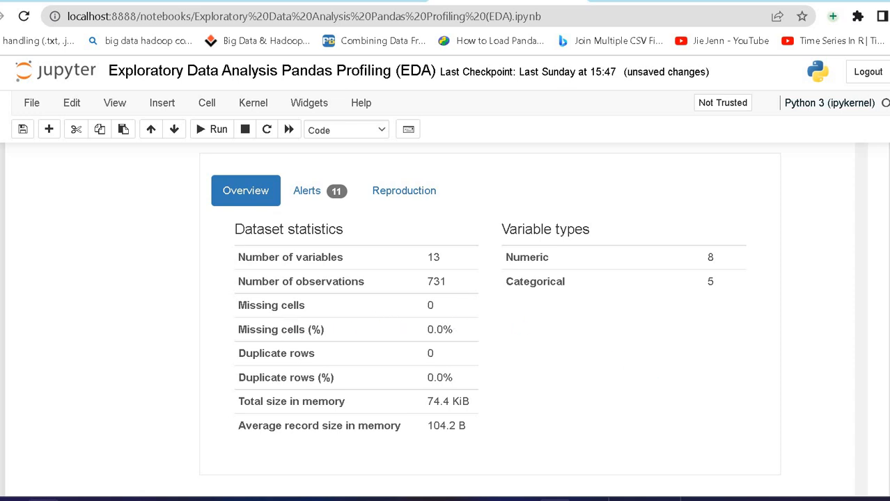
scroll("down", 3)
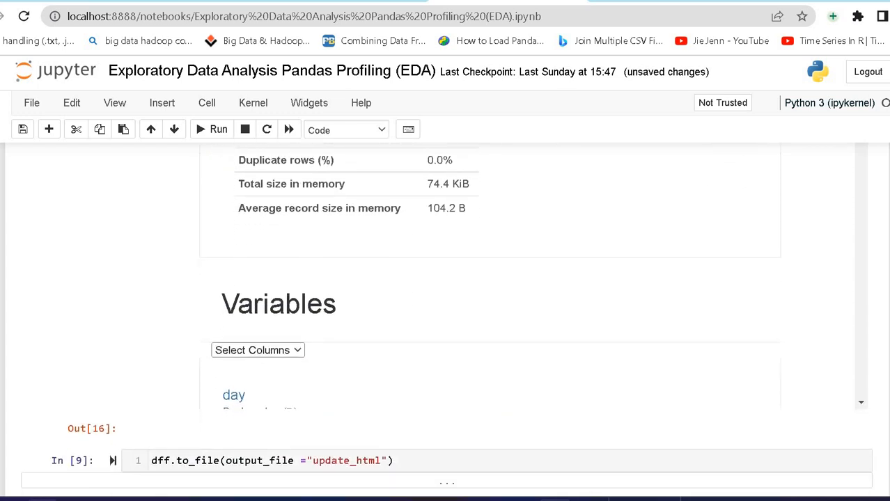
scroll("down", 3)
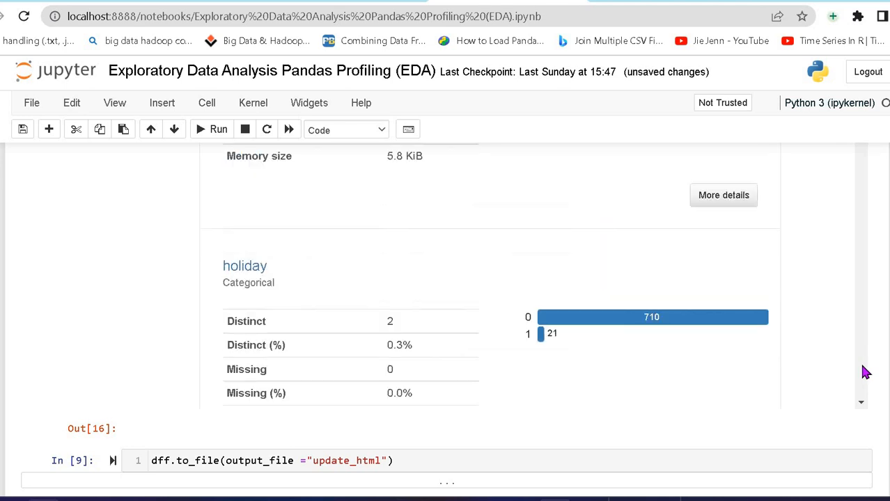
scroll("down", 3)
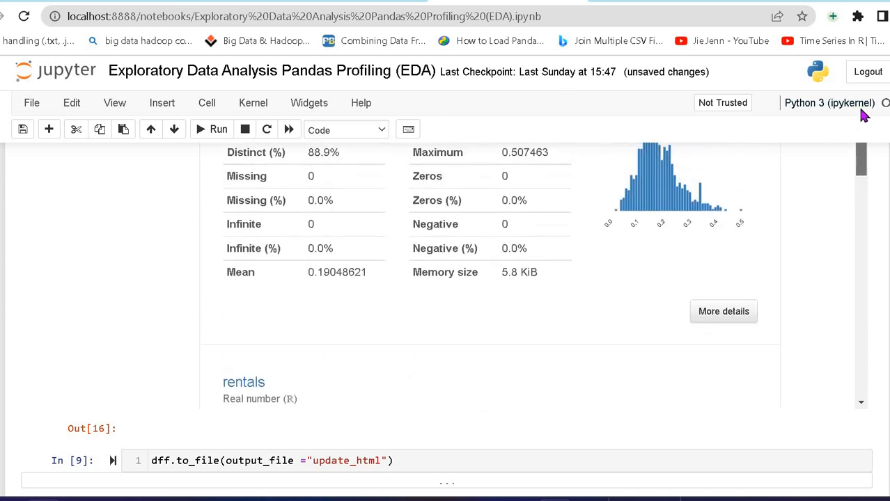
scroll("down", 3)
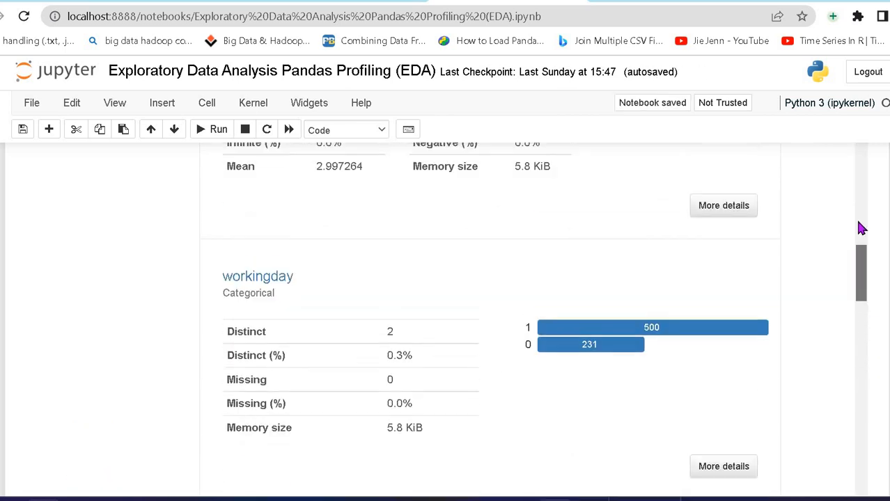
scroll("down", 3)
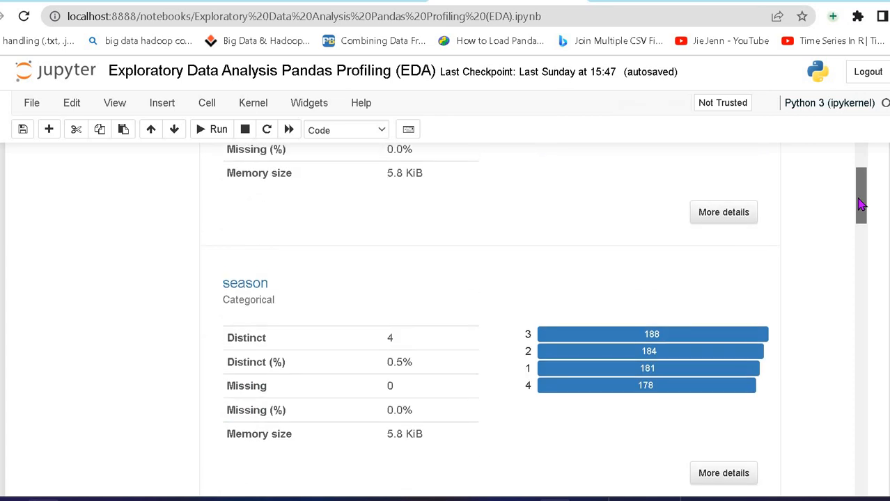
scroll("down", 3)
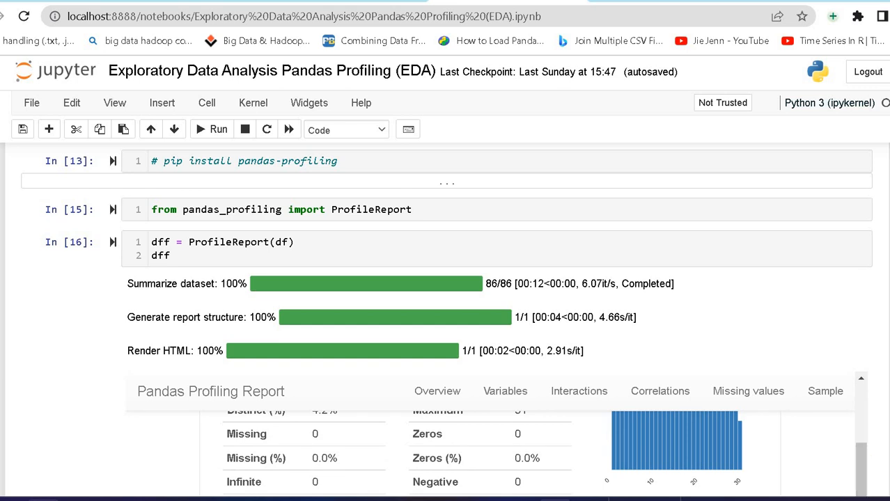
- Scroll past the workingday, temp, atemp, hum, windspeed and rentals panels to Interactions
scroll("down", 3)
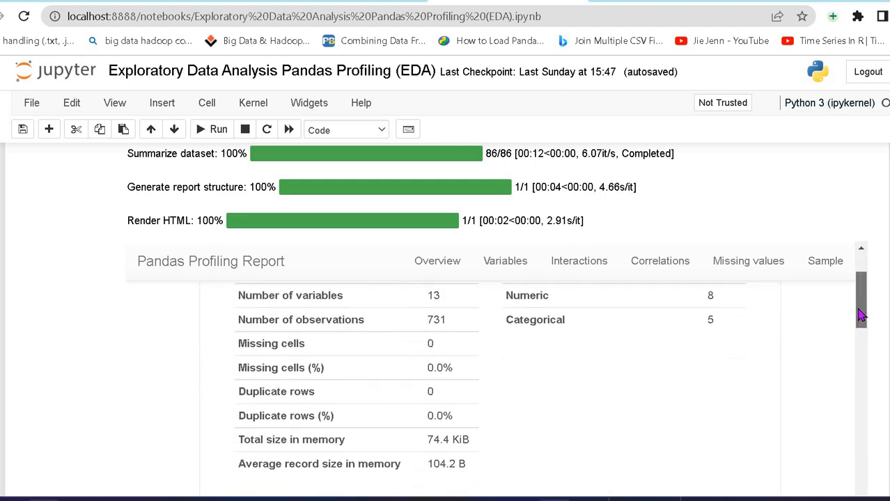
left_click(505, 260)
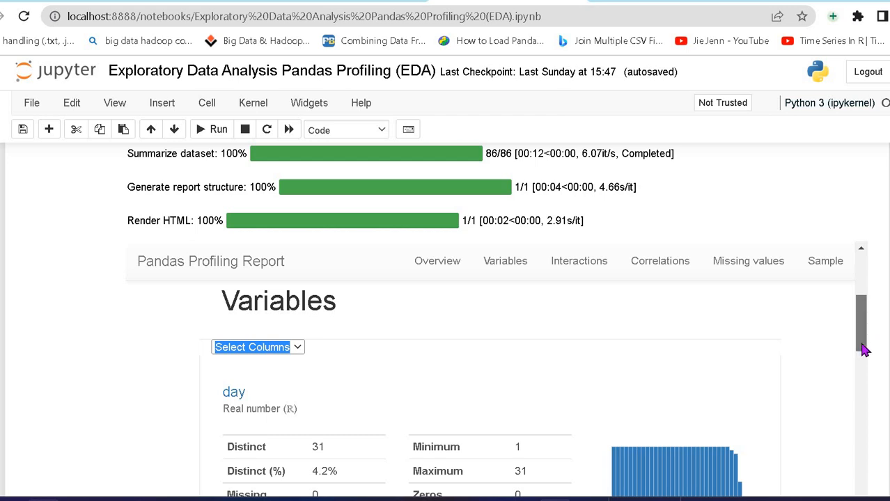
scroll("down", 3)
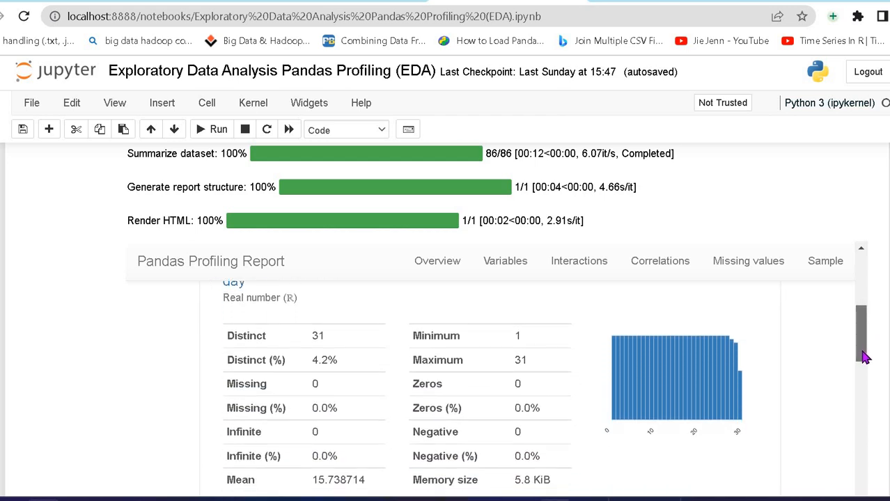
scroll("down", 3)
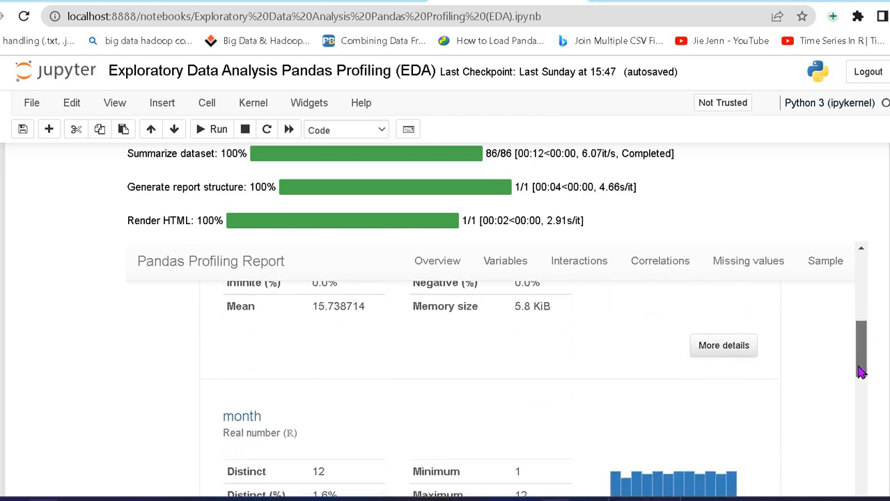
scroll("down", 3)
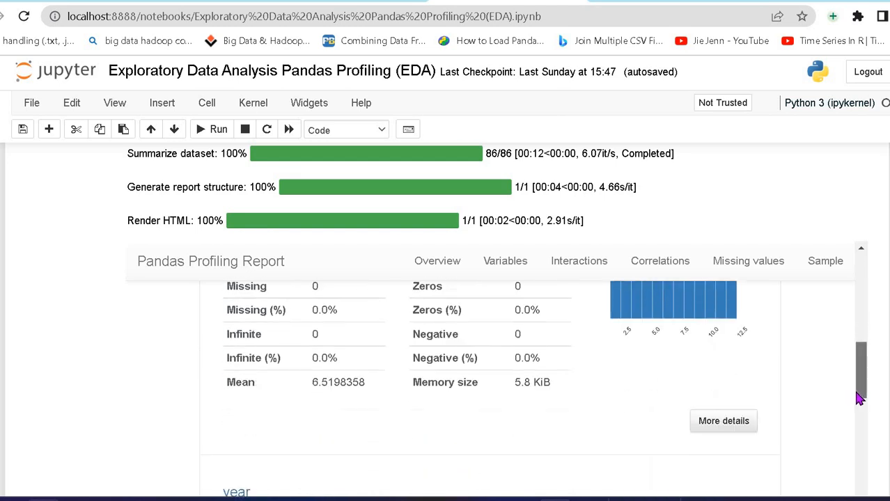
scroll("down", 3)
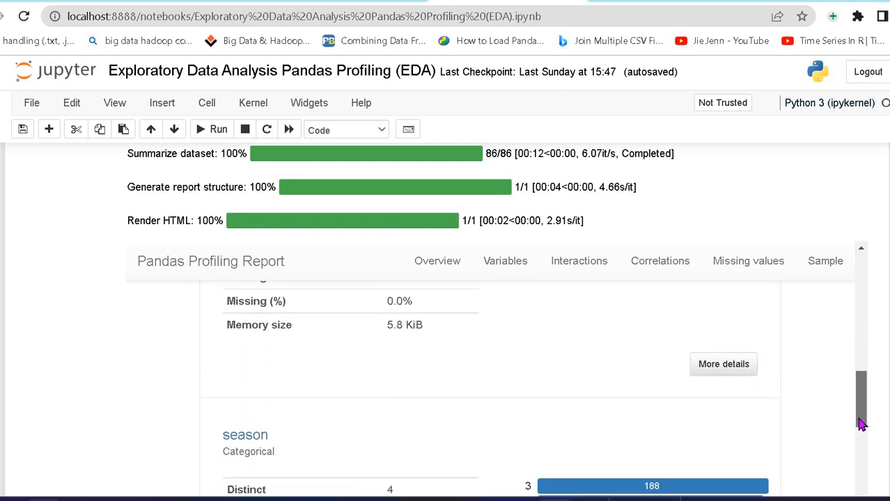
scroll("down", 3)
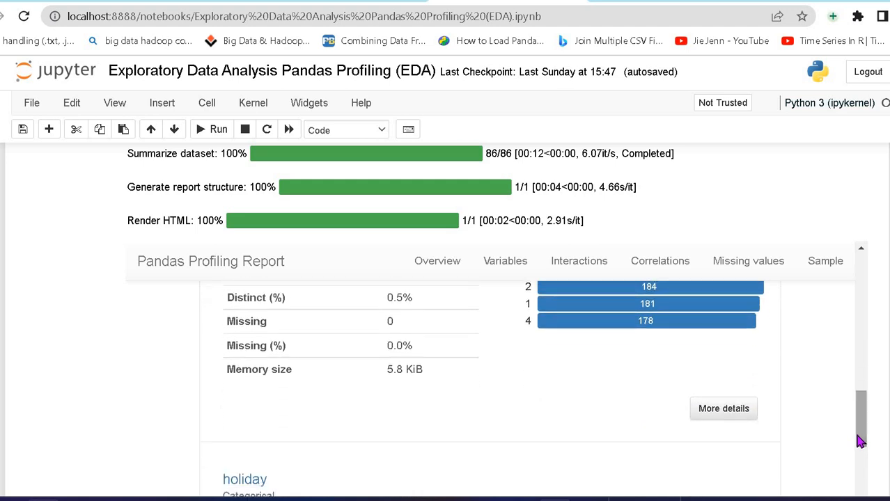
scroll("down", 3)
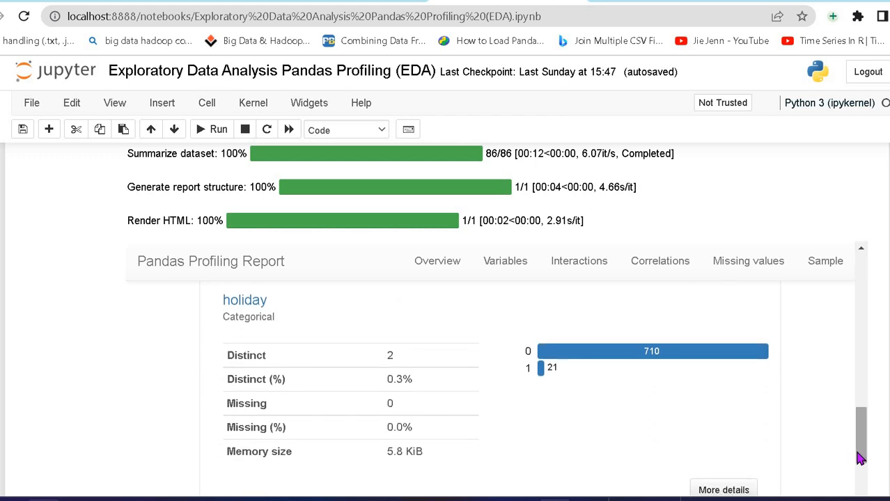
scroll("down", 3)
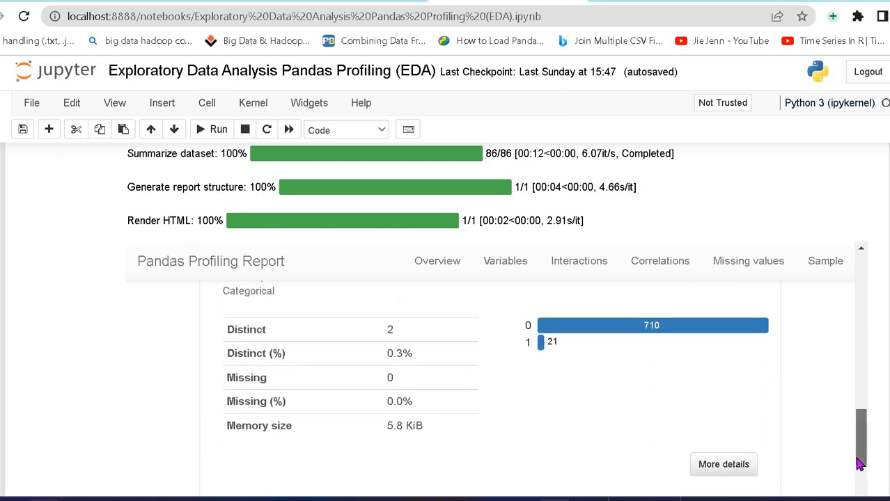
scroll("down", 3)
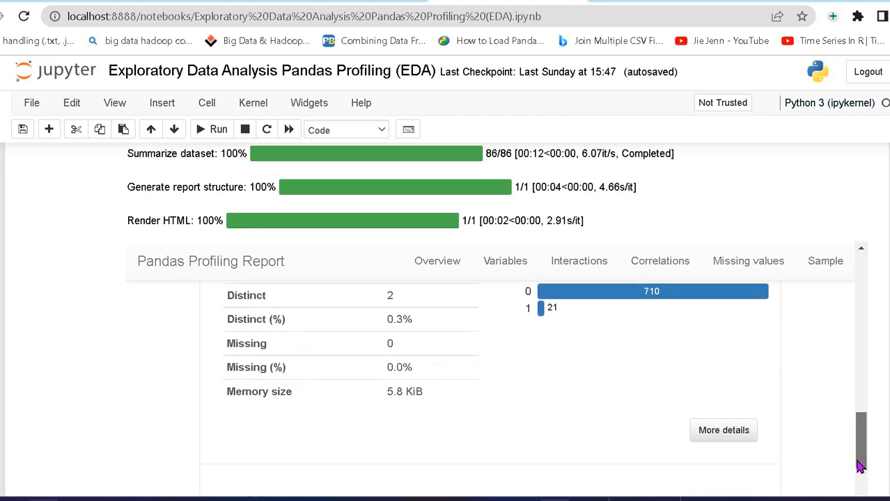
scroll("down", 3)
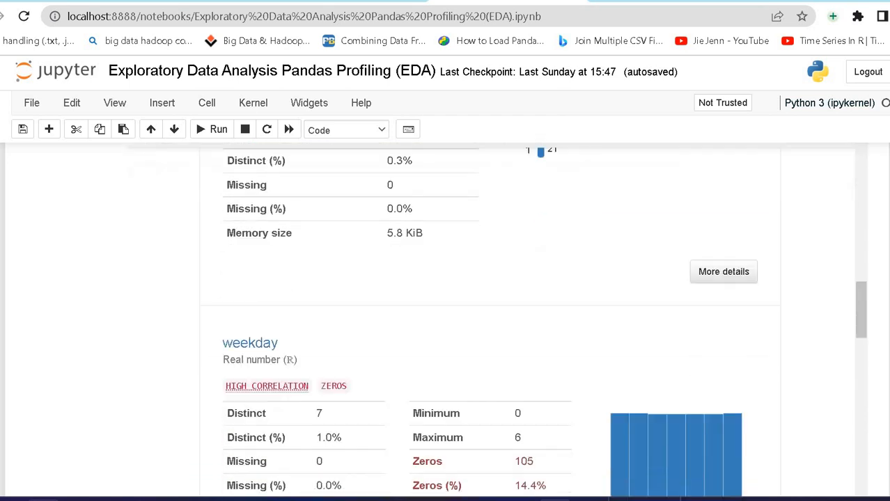
scroll("down", 3)
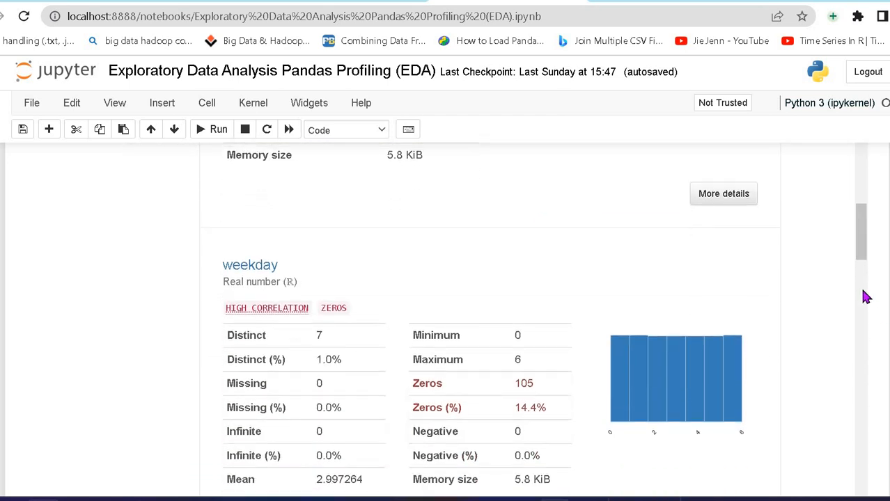
scroll("down", 3)
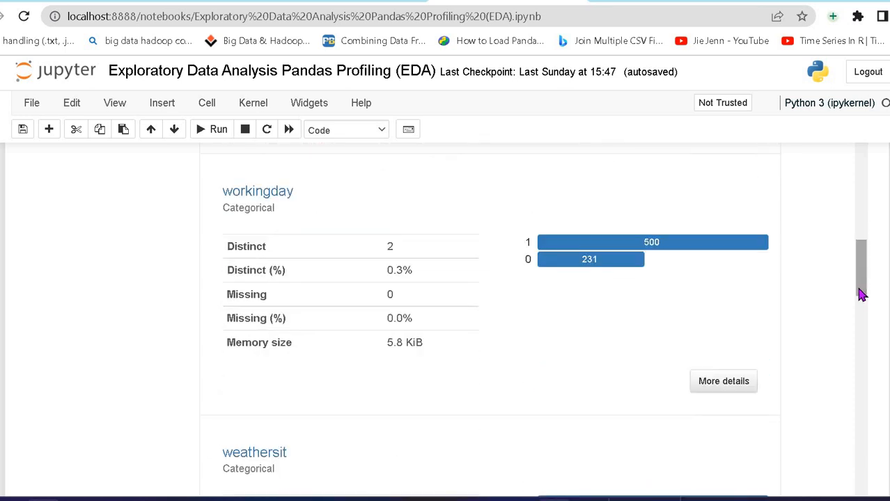
scroll("down", 3)
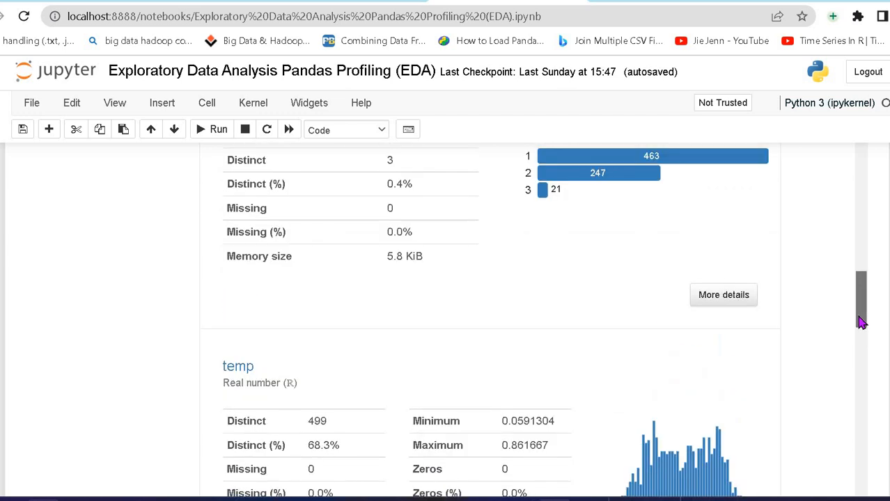
scroll("down", 3)
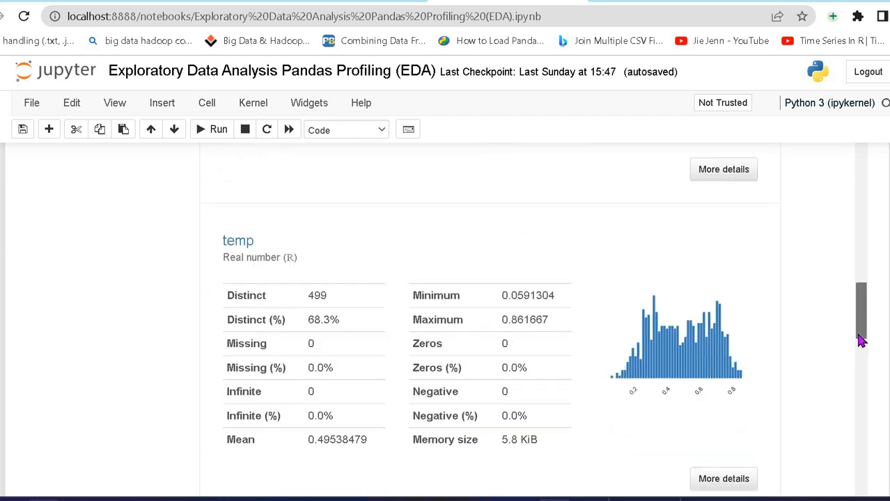
scroll("down", 3)
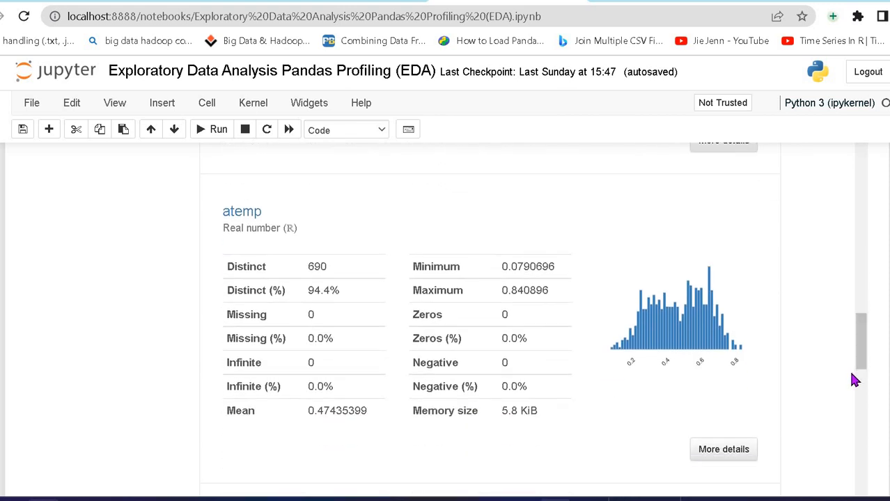
scroll("down", 3)
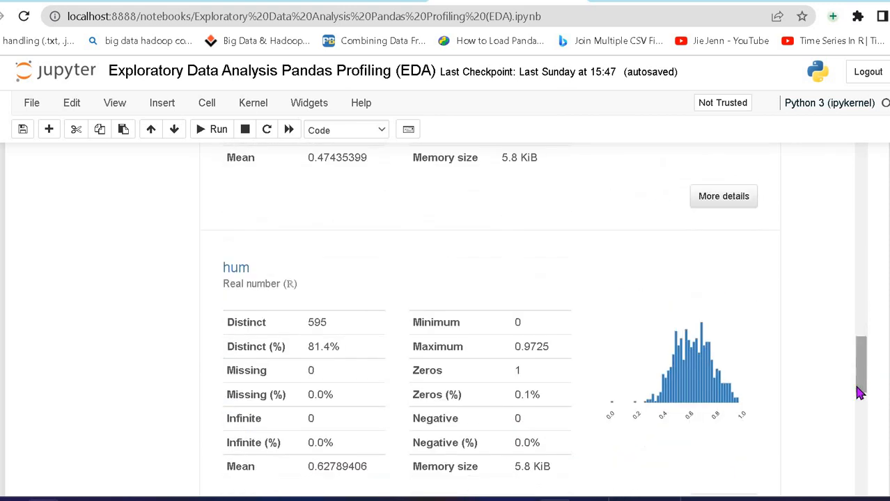
scroll("down", 3)
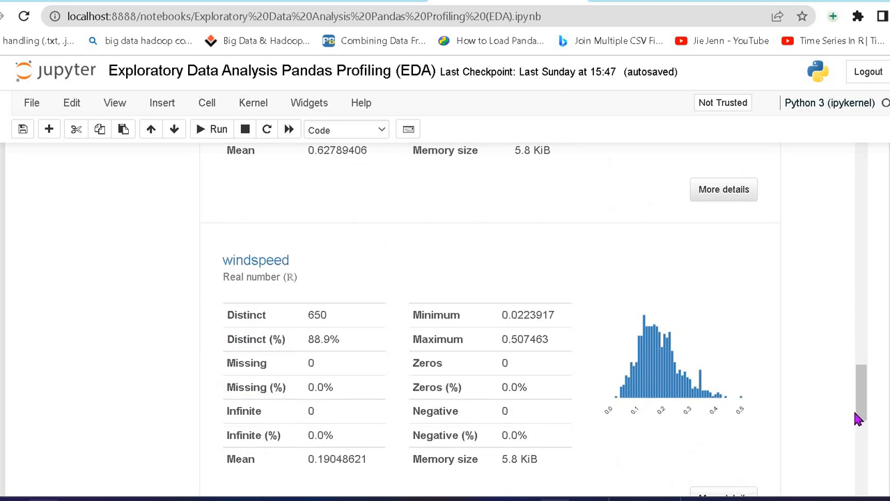
scroll("down", 3)
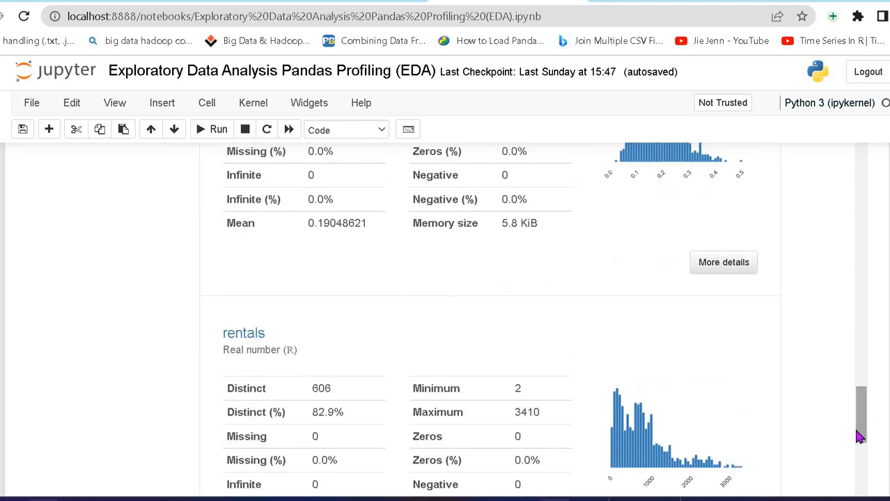
scroll("down", 3)
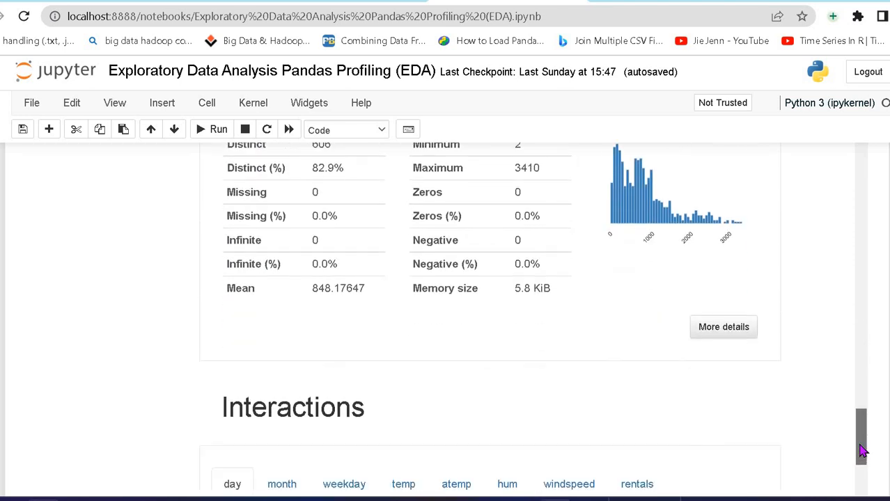
- Scroll until the entire rentals vs day interaction scatter plot is visible
scroll("down", 3)
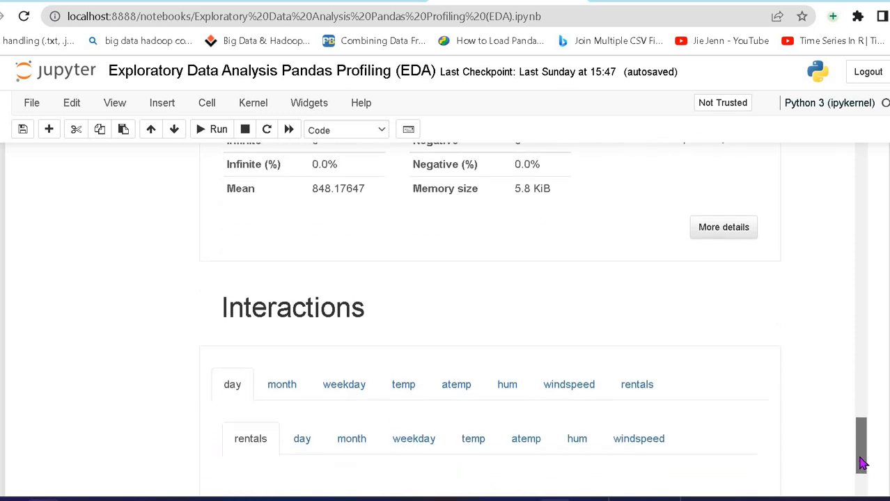
scroll("down", 3)
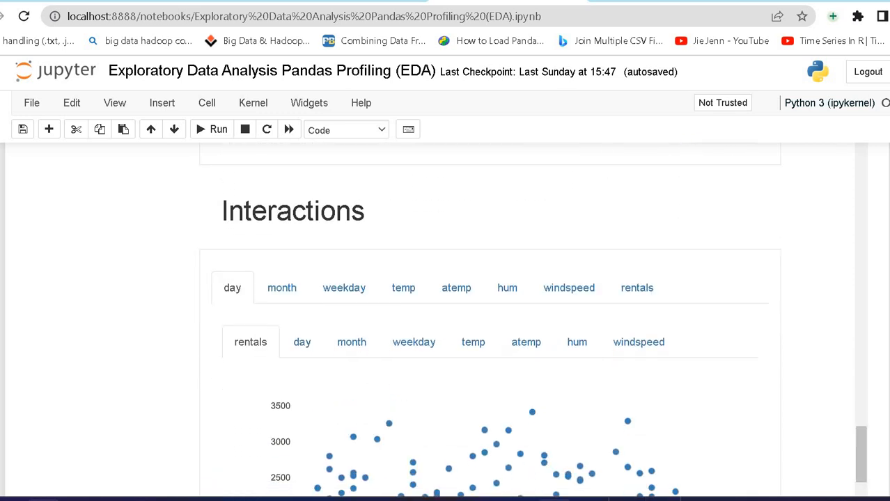
scroll("down", 3)
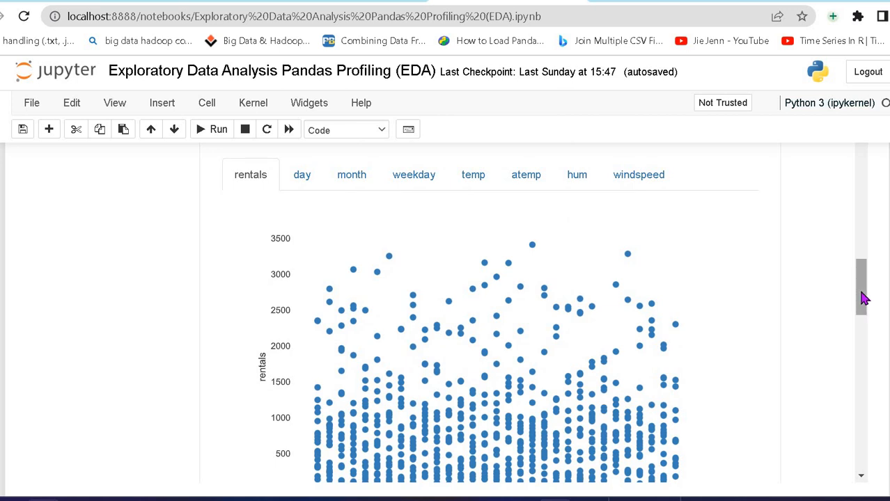
scroll("down", 3)
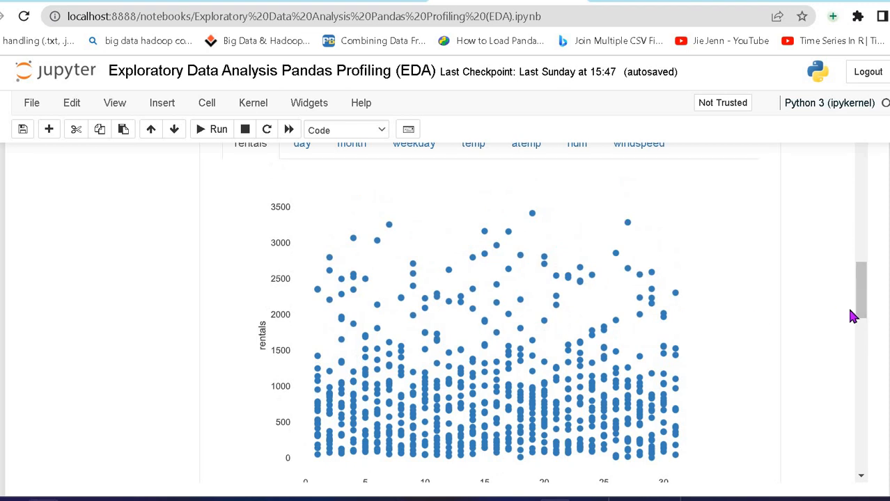
scroll("down", 3)
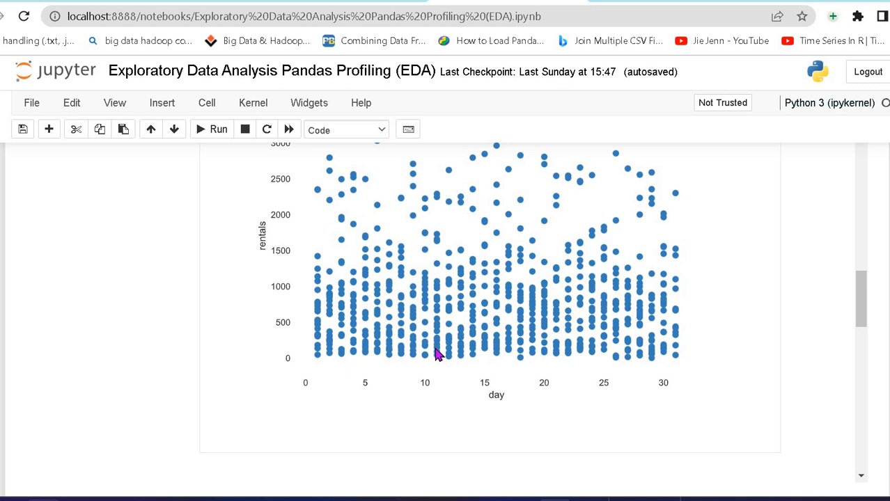
mouse_move(867, 310)
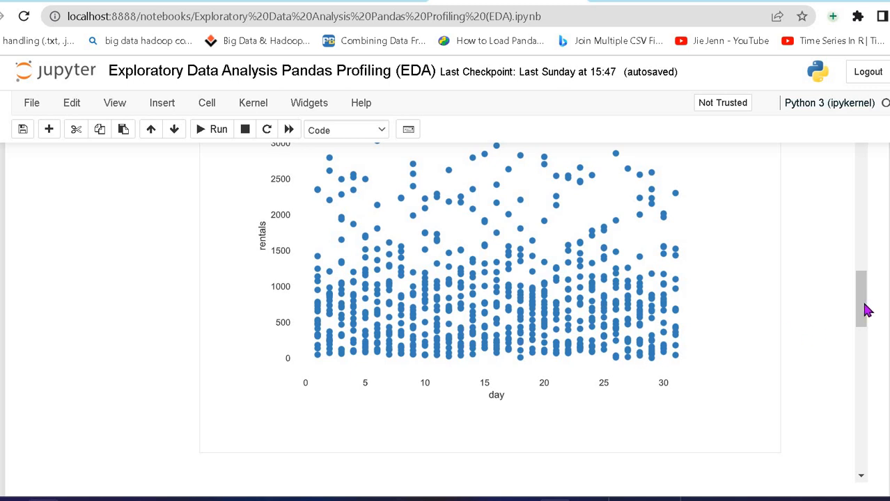
- Scroll past the Correlations heatmap and Missing values counts to the Sample first rows
scroll("down", 3)
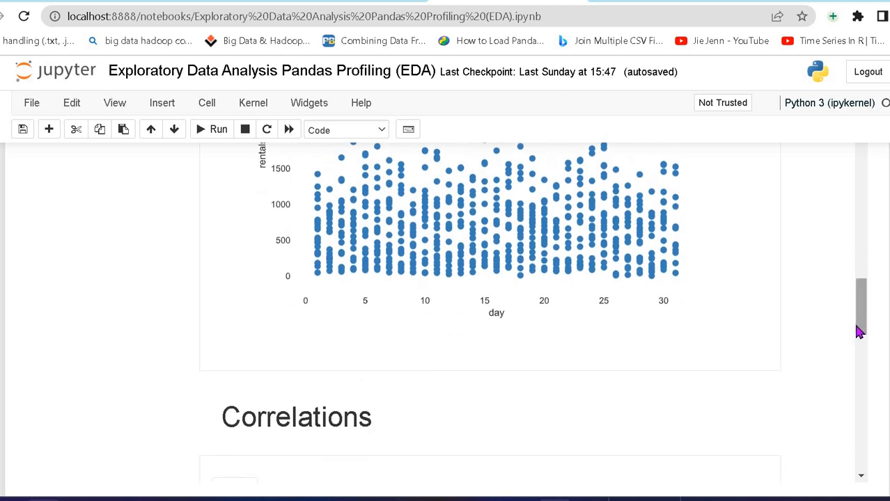
scroll("down", 3)
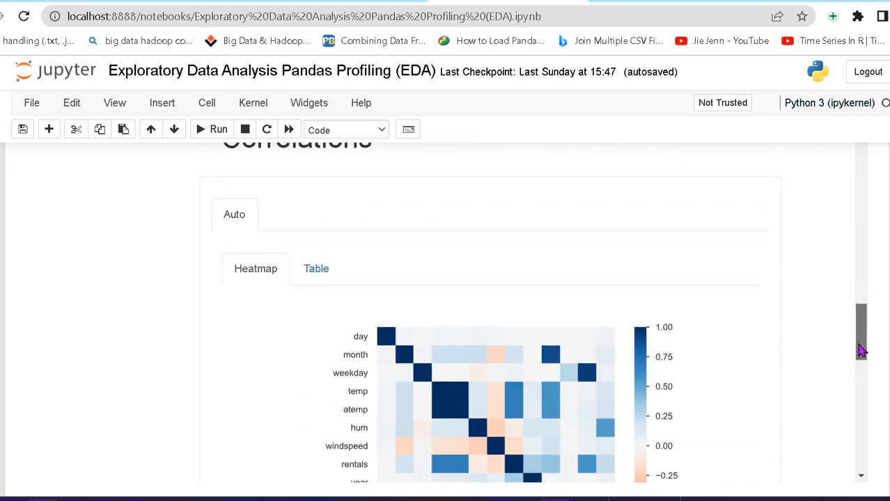
scroll("down", 3)
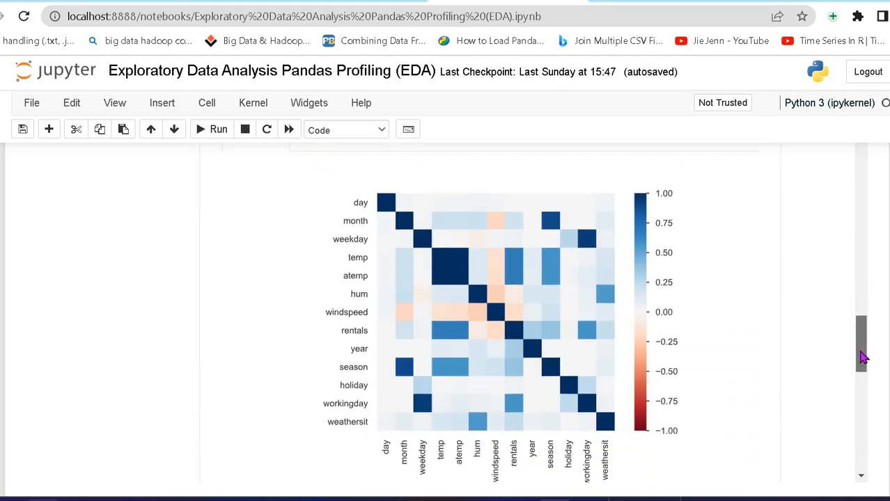
scroll("down", 3)
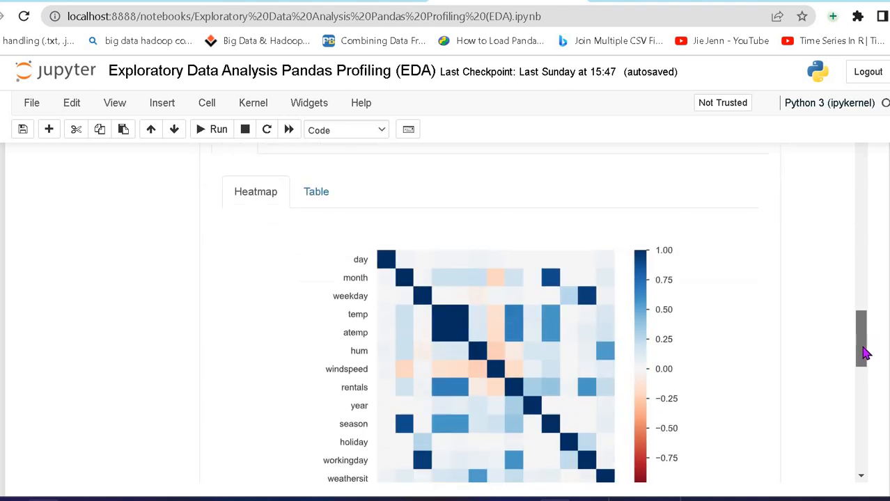
scroll("down", 3)
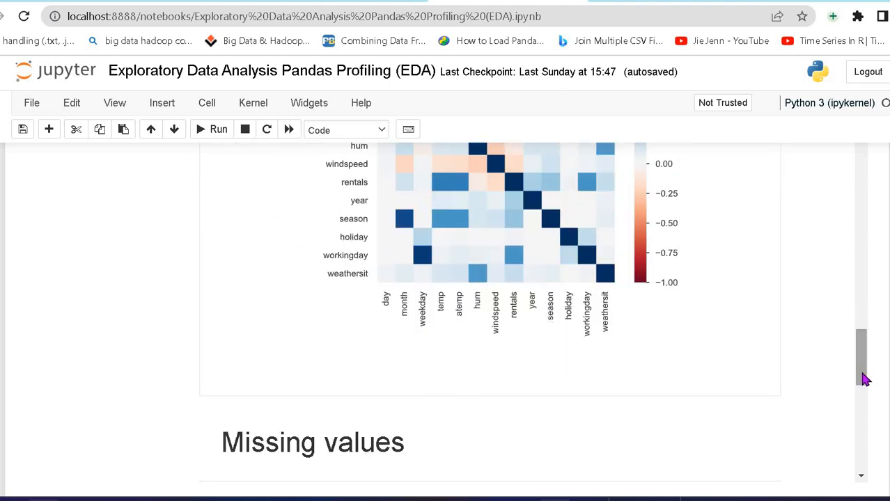
scroll("down", 3)
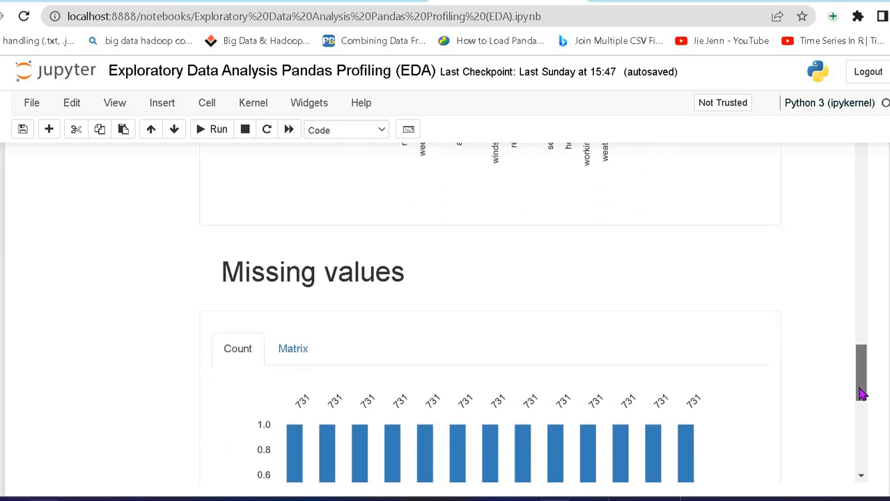
scroll("down", 3)
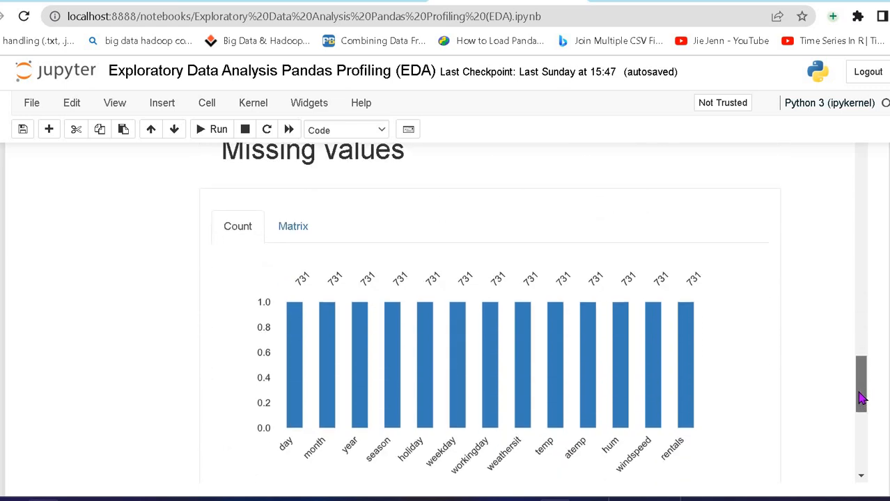
scroll("down", 3)
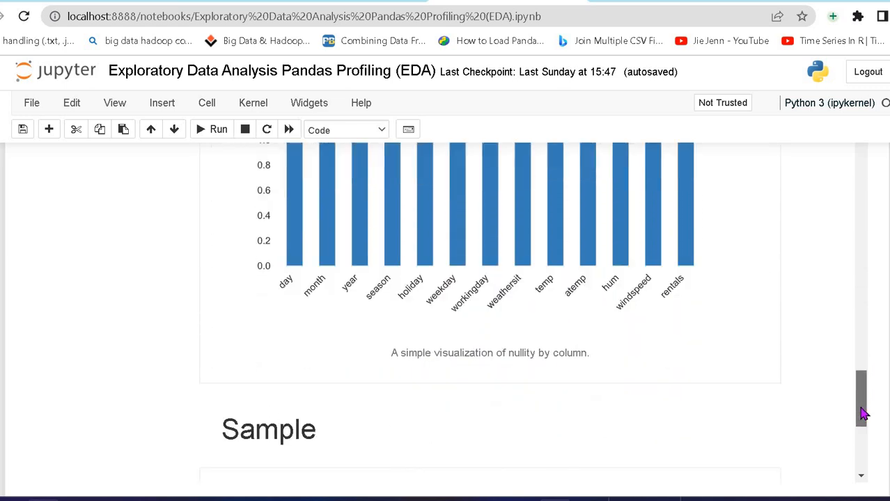
scroll("down", 3)
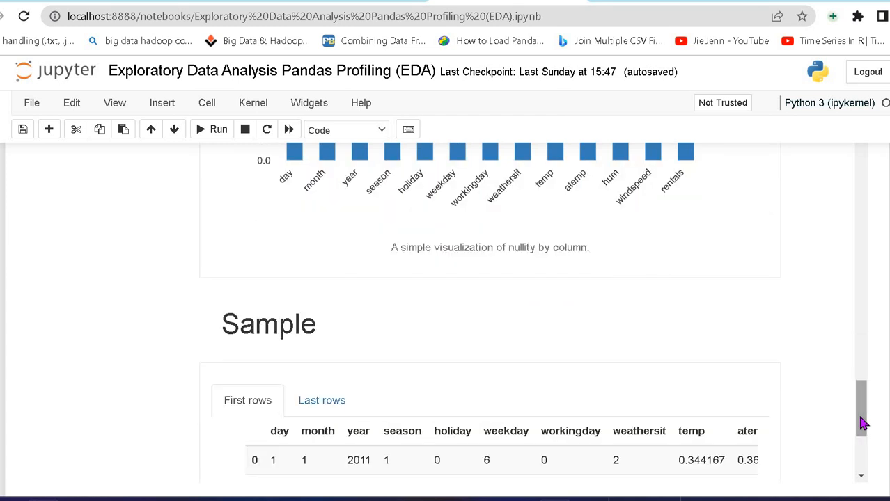
scroll("down", 3)
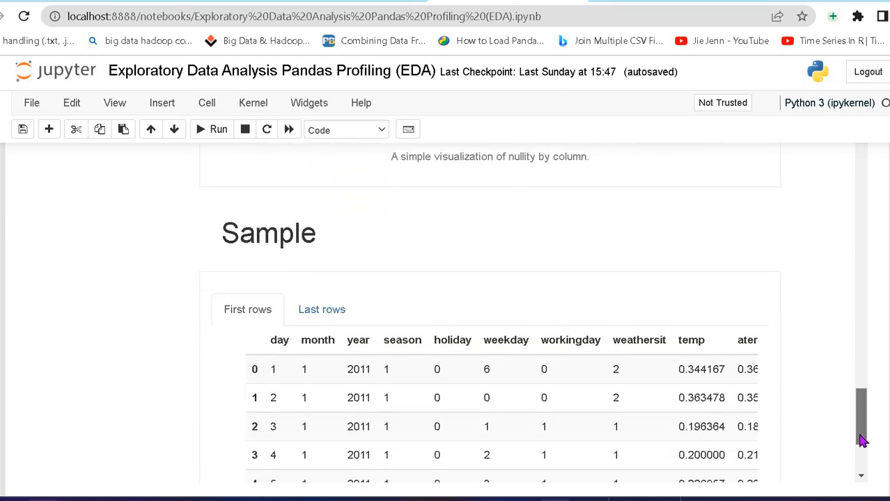
scroll("down", 3)
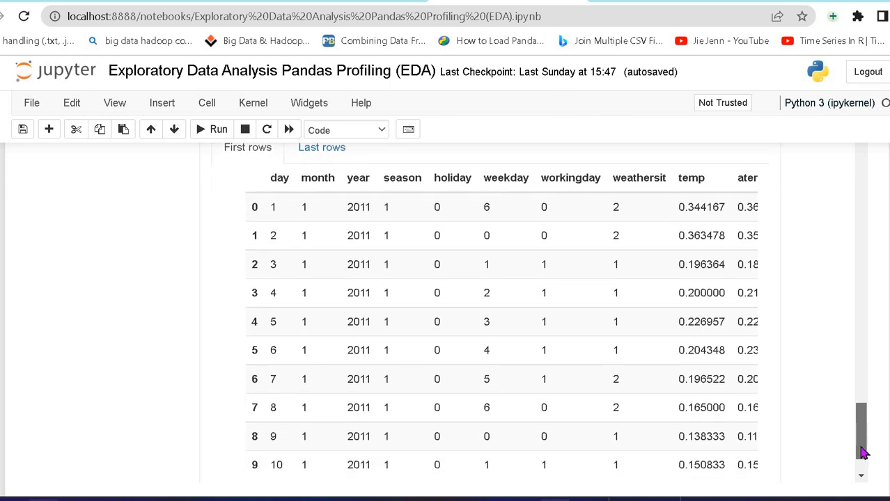
scroll("down", 3)
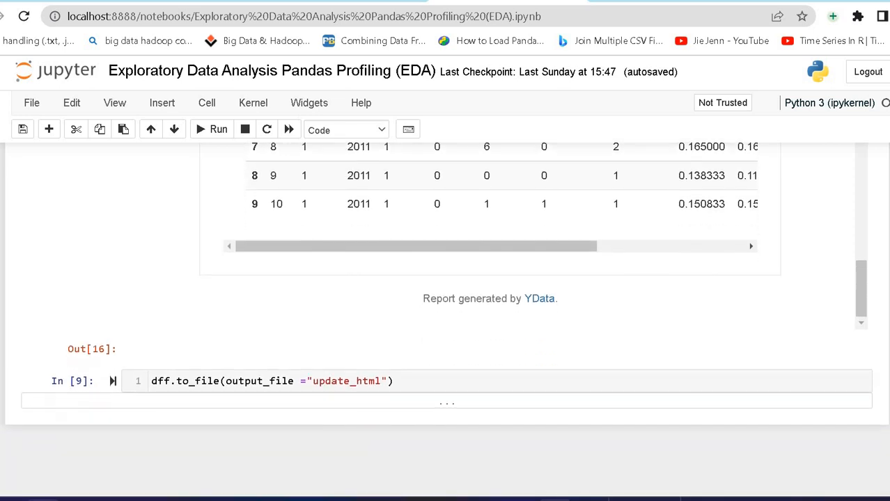
- Run dff.to_file(output_file="update_html") to export the report, reaching 100%
scroll("down", 3)
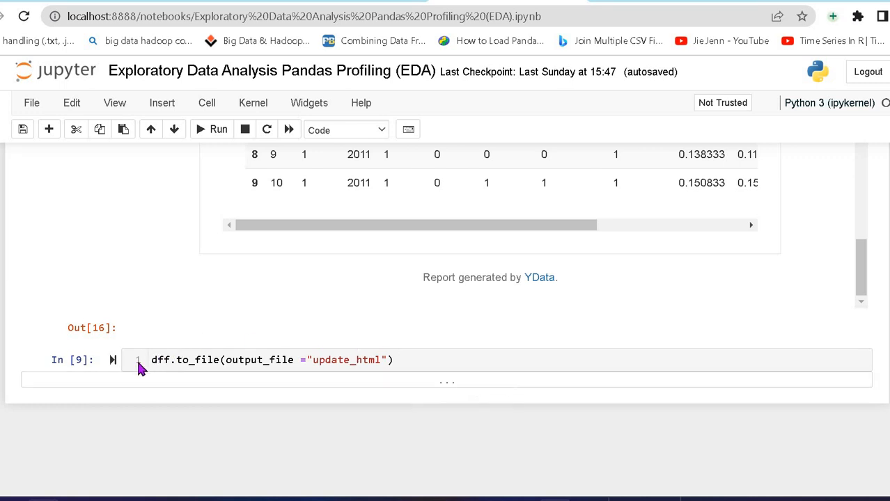
left_click(154, 360)
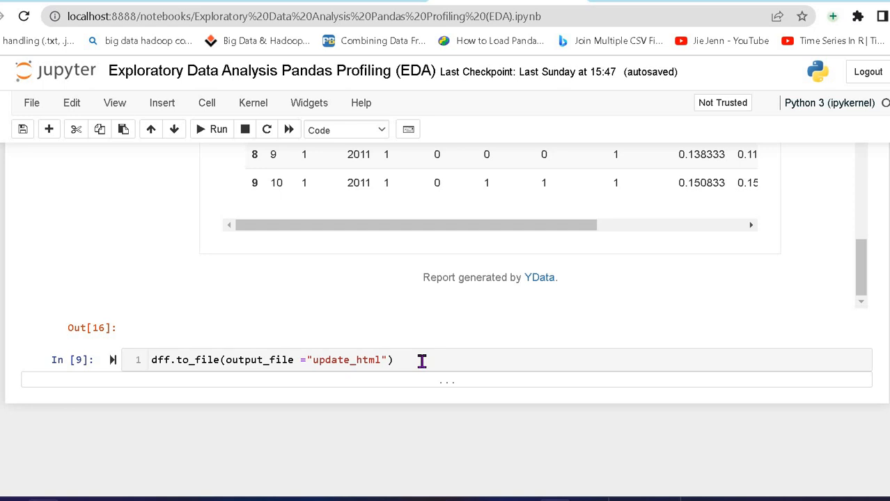
mouse_move(411, 365)
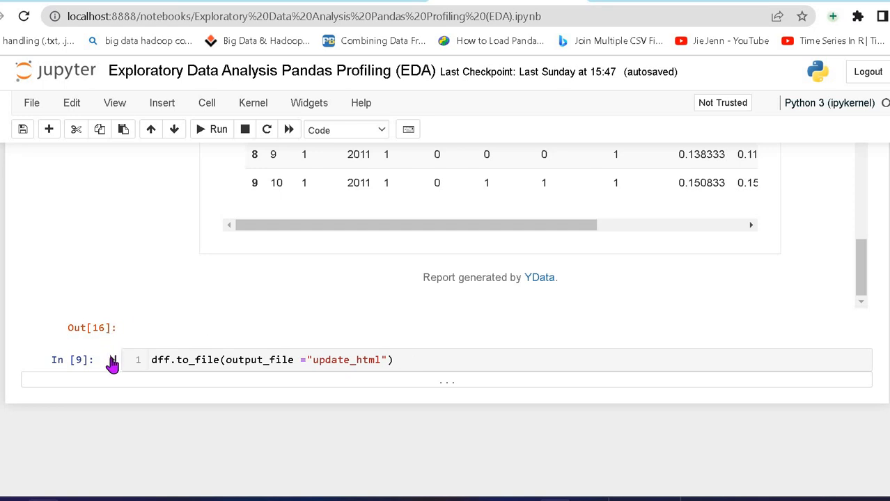
mouse_move(113, 363)
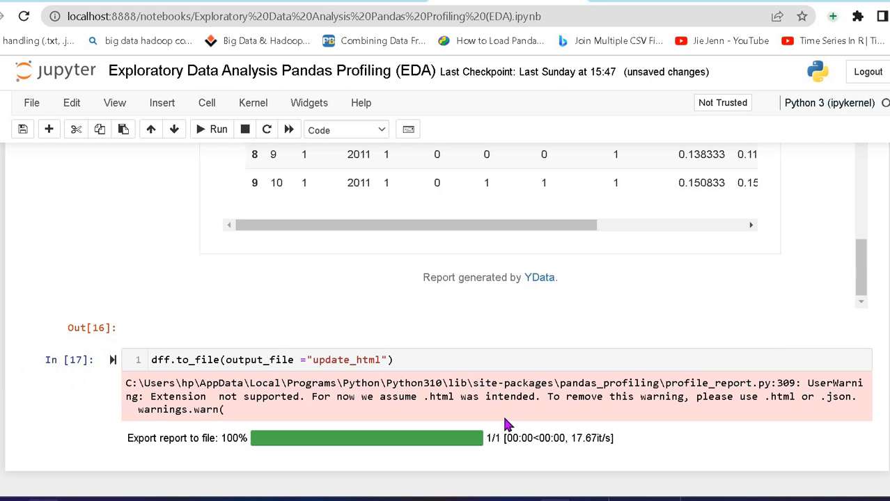
mouse_move(515, 421)
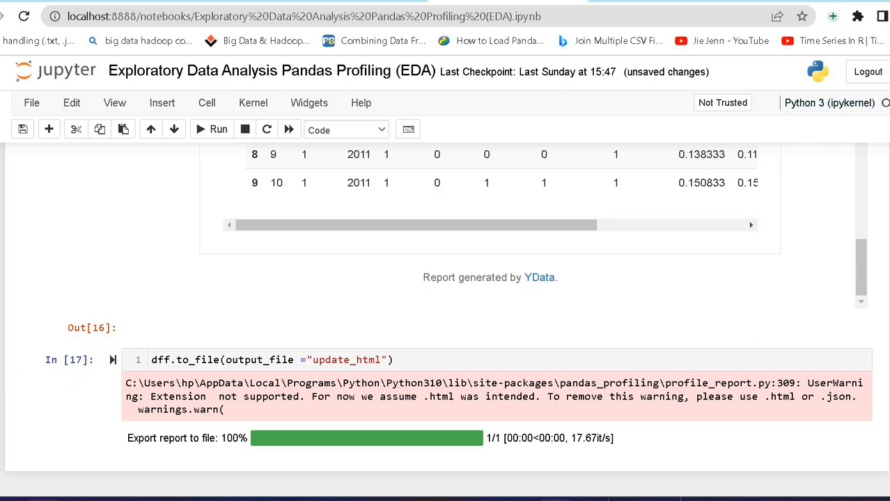
scroll("down", 3)
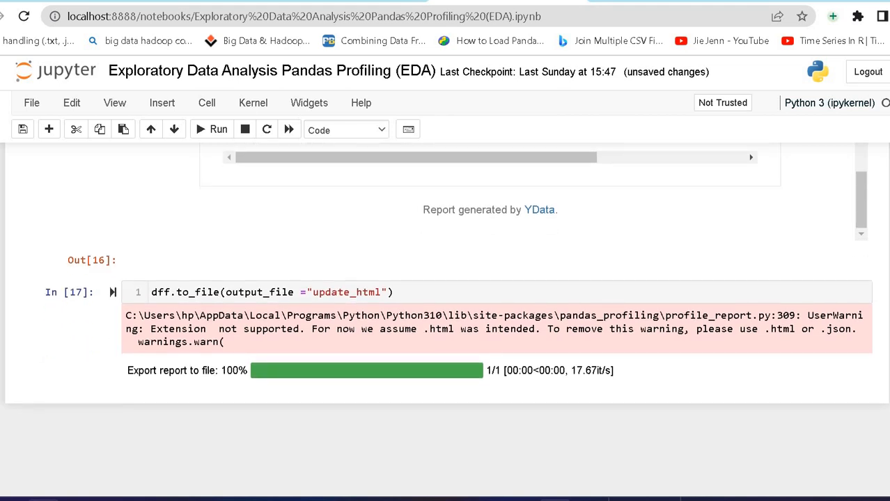
mouse_move(624, 60)
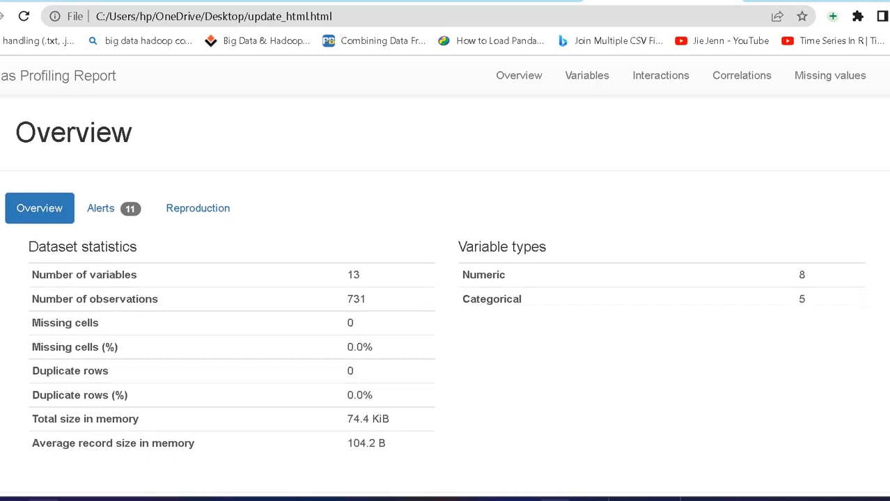
- Jump to Variables in update_html.html and scroll through the year-to-windspeed summaries
left_click(587, 75)
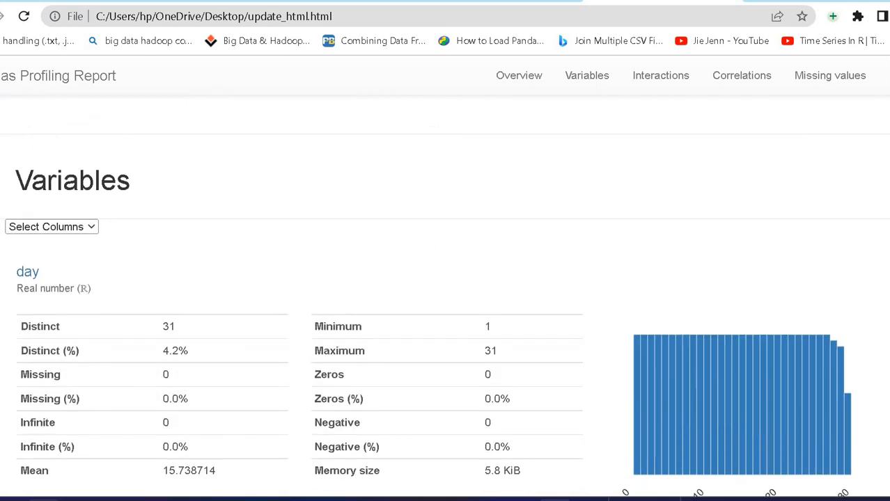
scroll("down", 3)
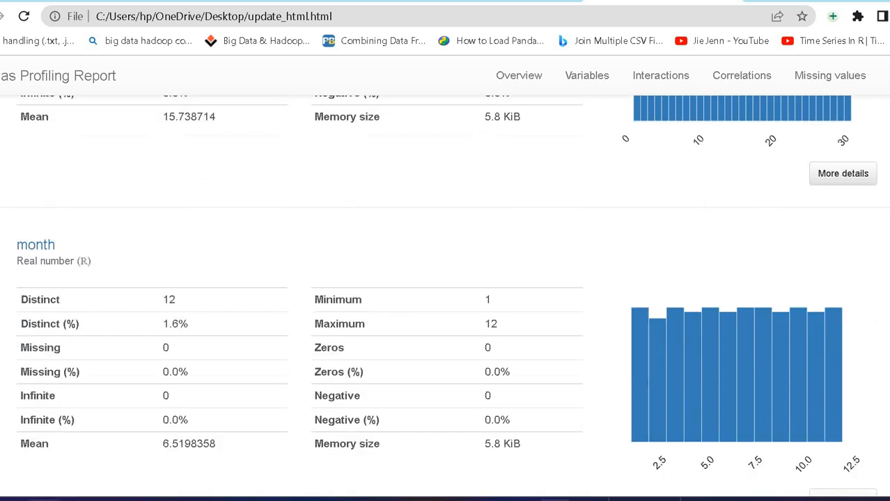
scroll("down", 3)
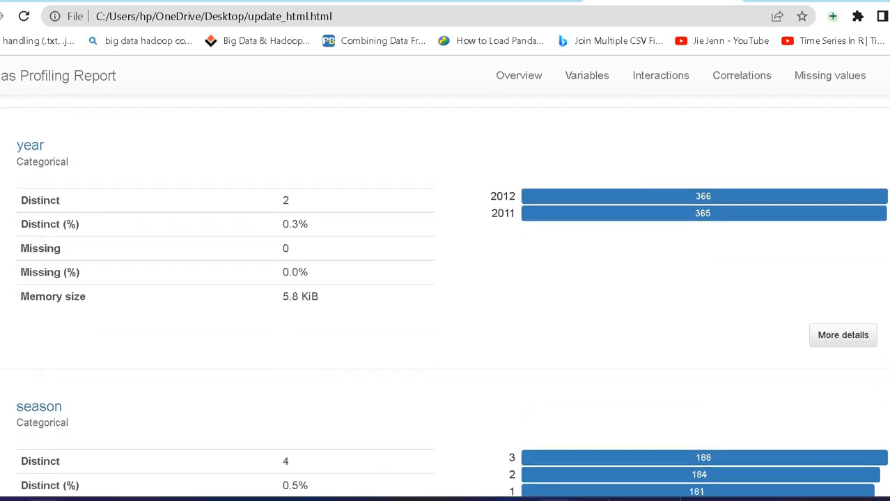
scroll("down", 3)
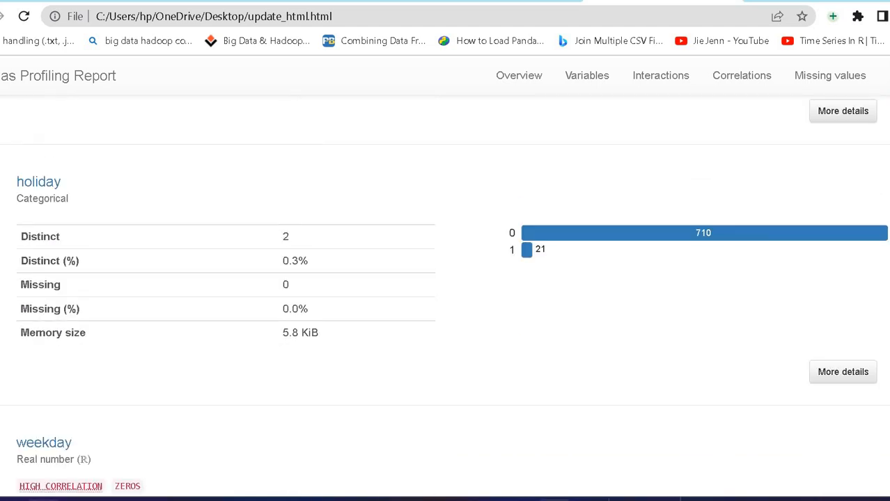
scroll("down", 3)
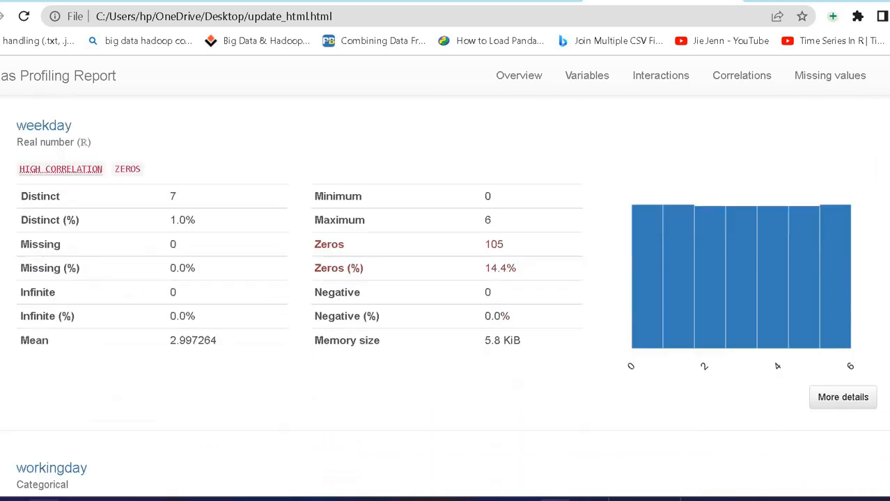
scroll("down", 3)
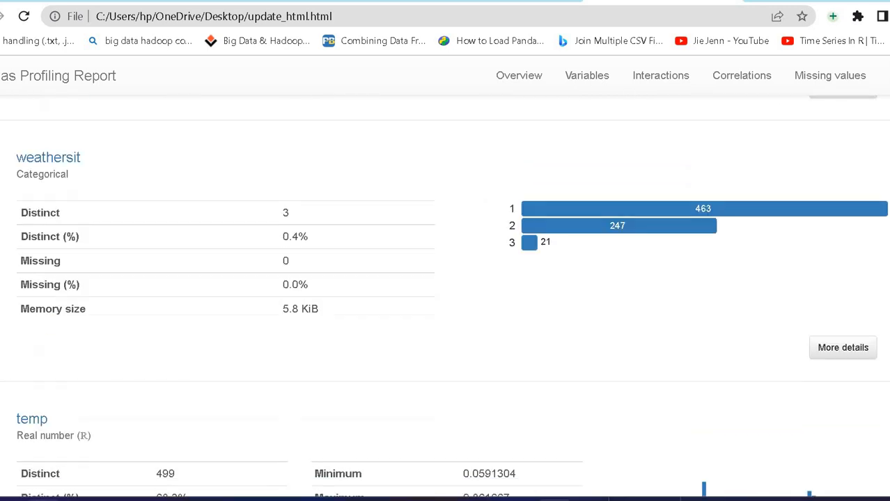
scroll("down", 3)
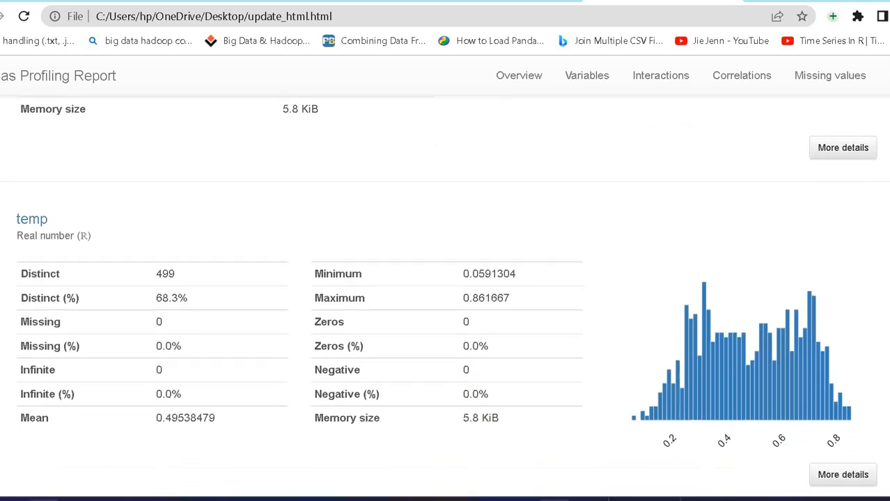
scroll("down", 3)
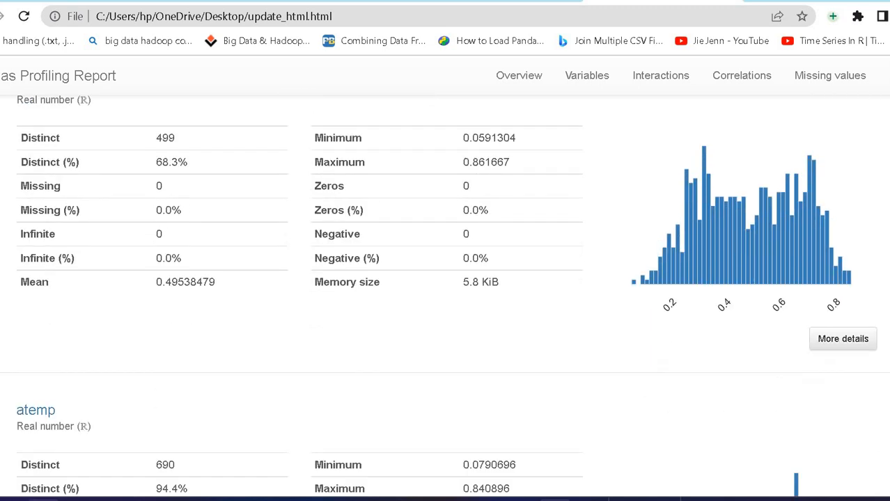
scroll("down", 3)
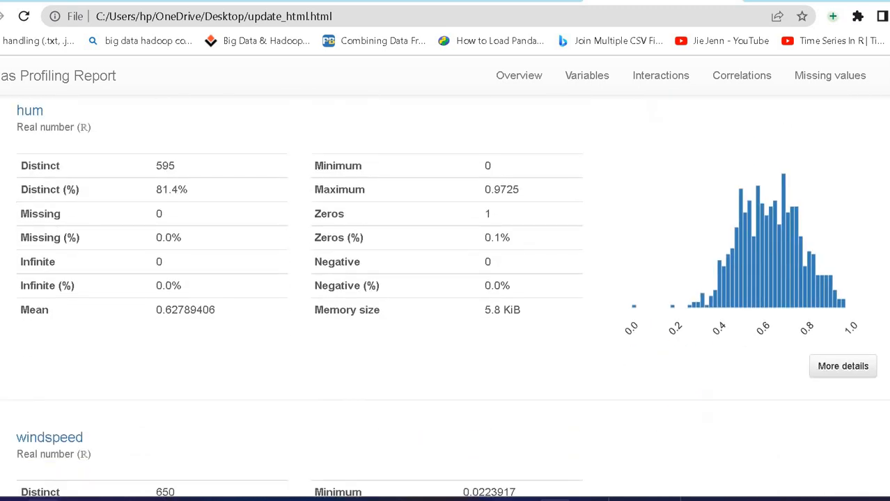
scroll("down", 3)
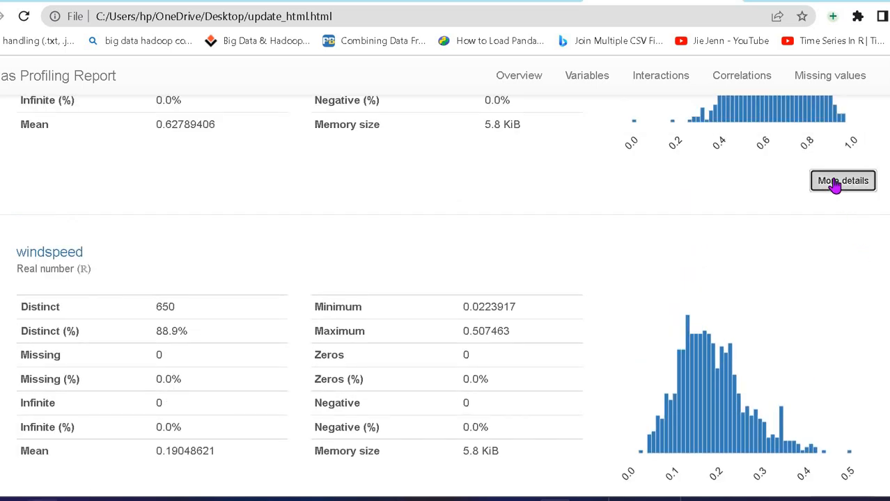
- Expand hum's detailed statistics, then scroll through Interactions, Correlations and the Sample table
left_click(843, 180)
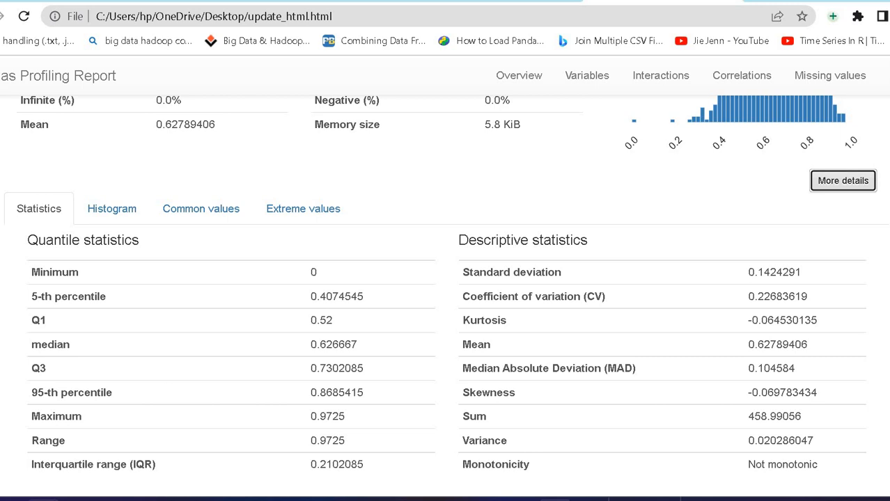
scroll("down", 3)
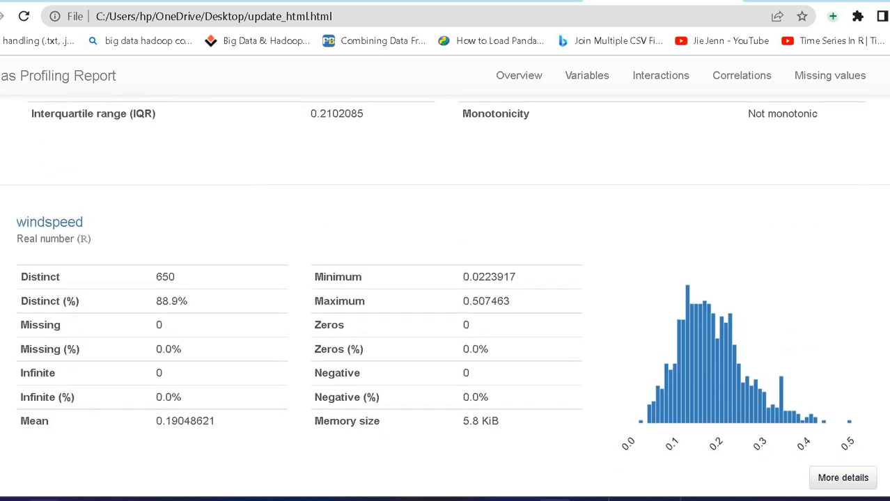
scroll("down", 3)
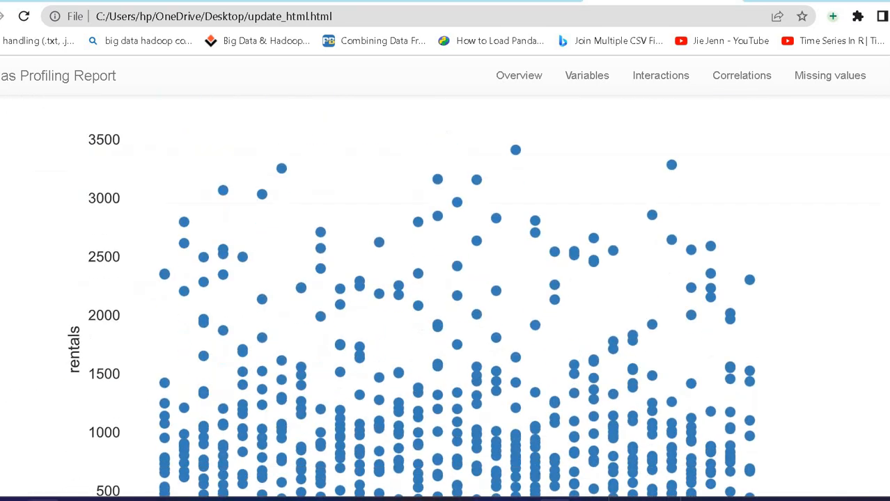
scroll("down", 3)
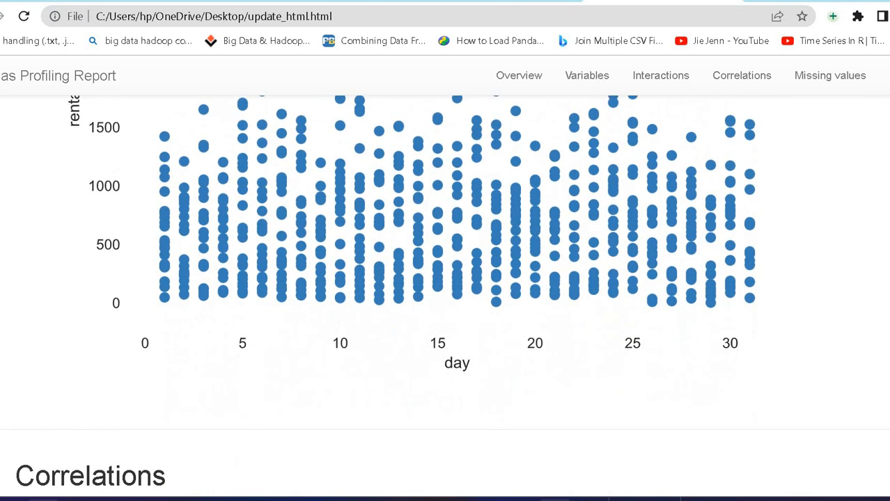
scroll("down", 3)
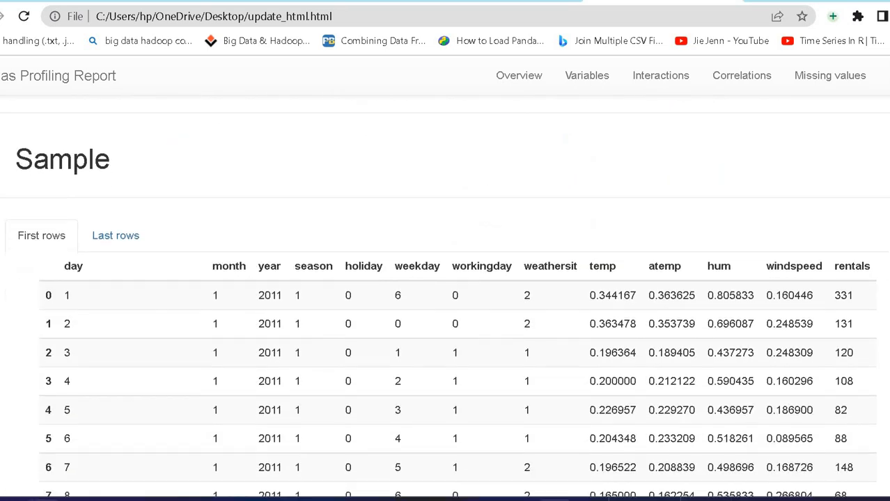
scroll("down", 3)
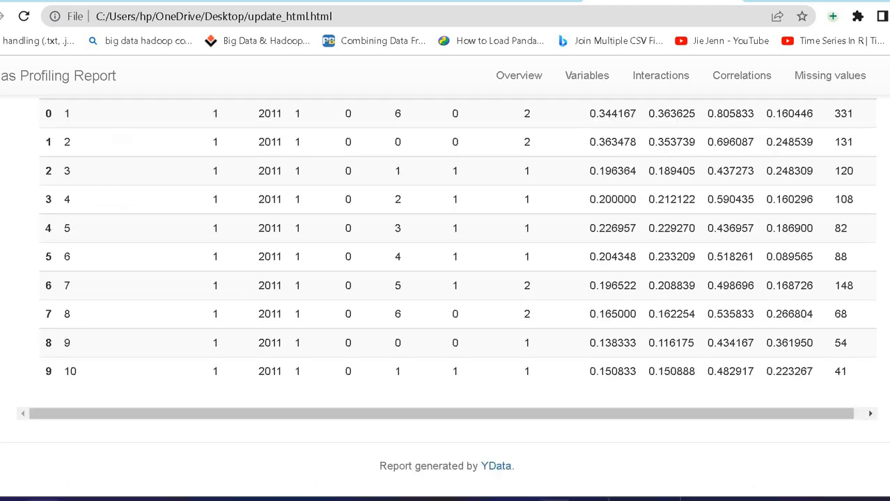